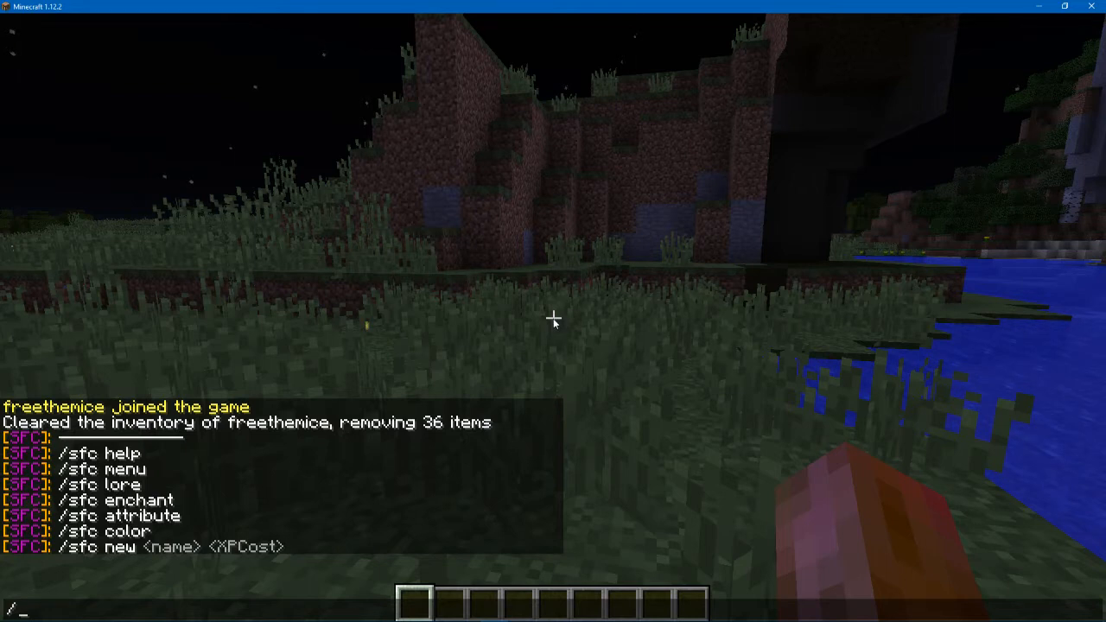
- Run /sfc lore, /sfc enchant and /sfc attribute to list their subcommands in chat
{"action": "type", "text": "sfc"}
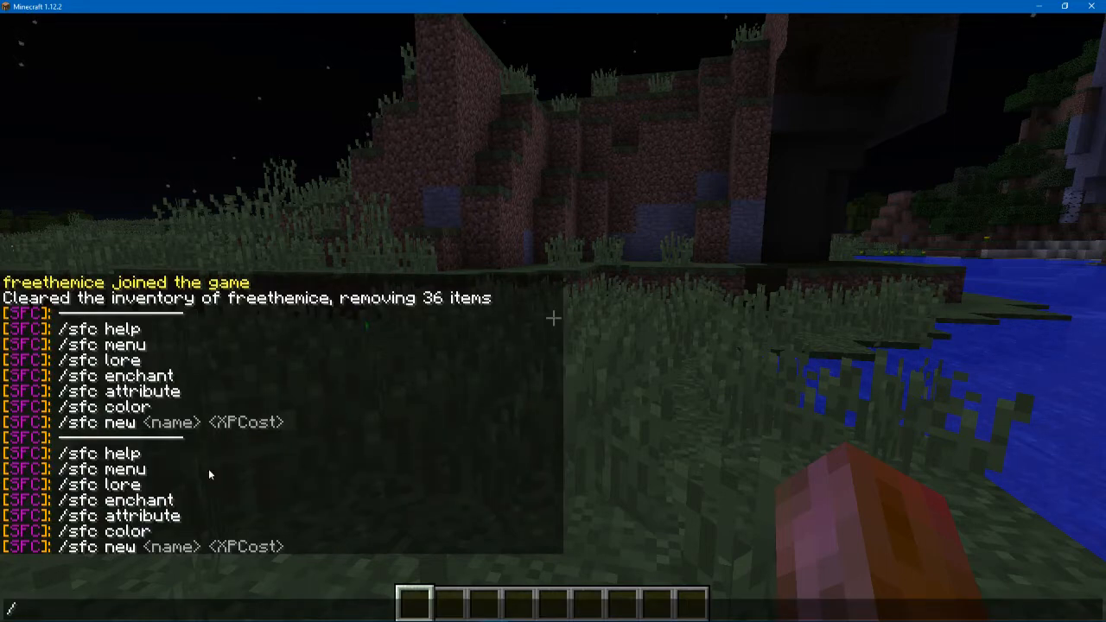
{"action": "type", "text": "/sfc"}
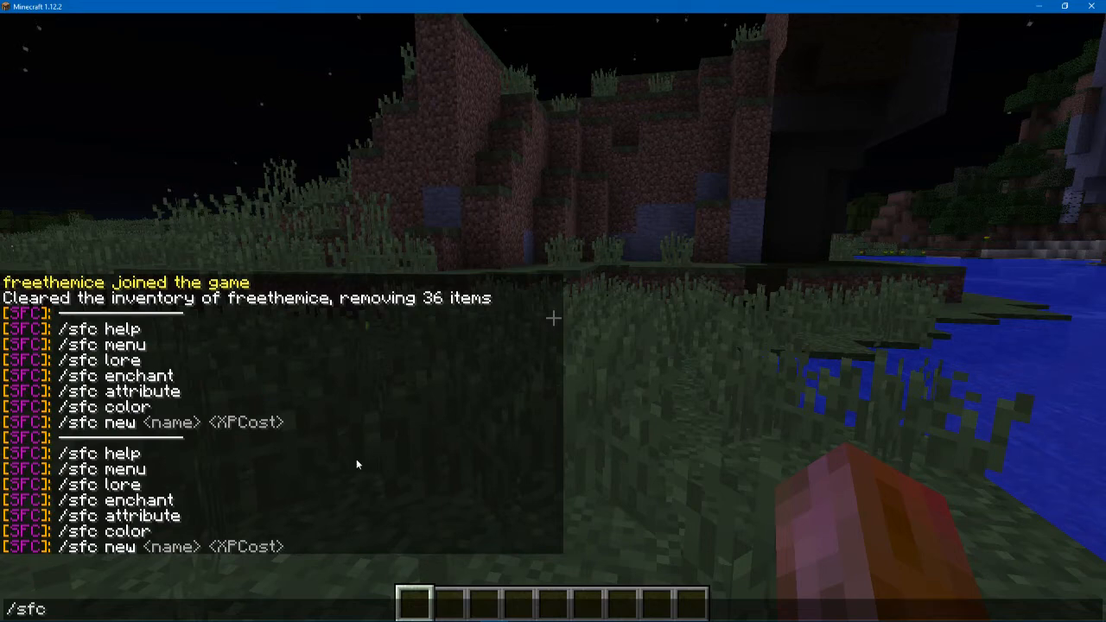
{"action": "type", "text": "lo"}
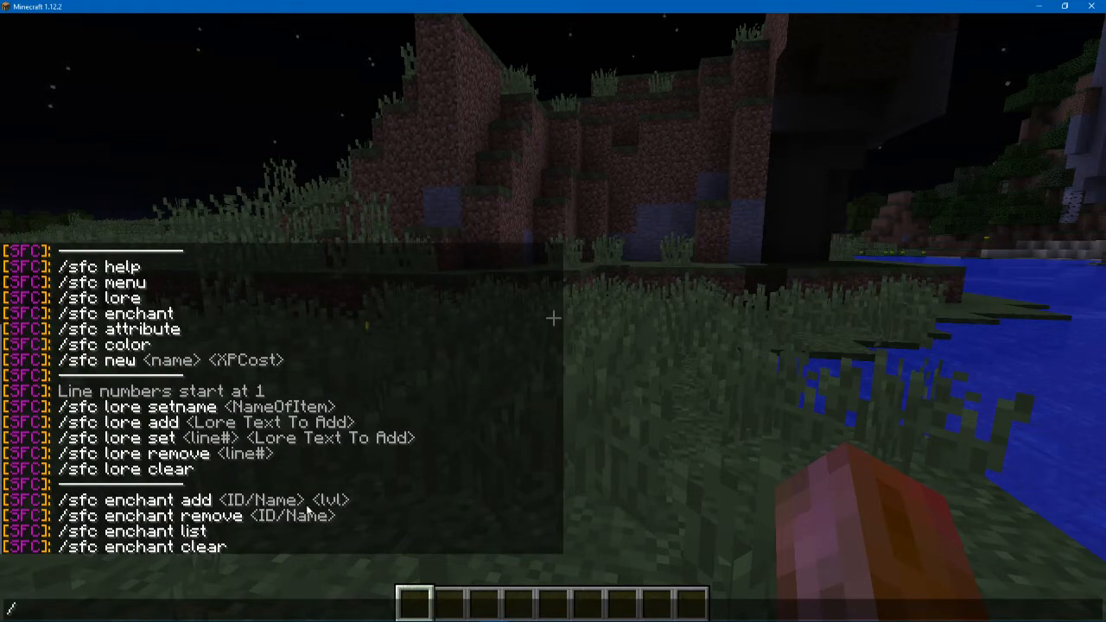
{"action": "type", "text": "sfc"}
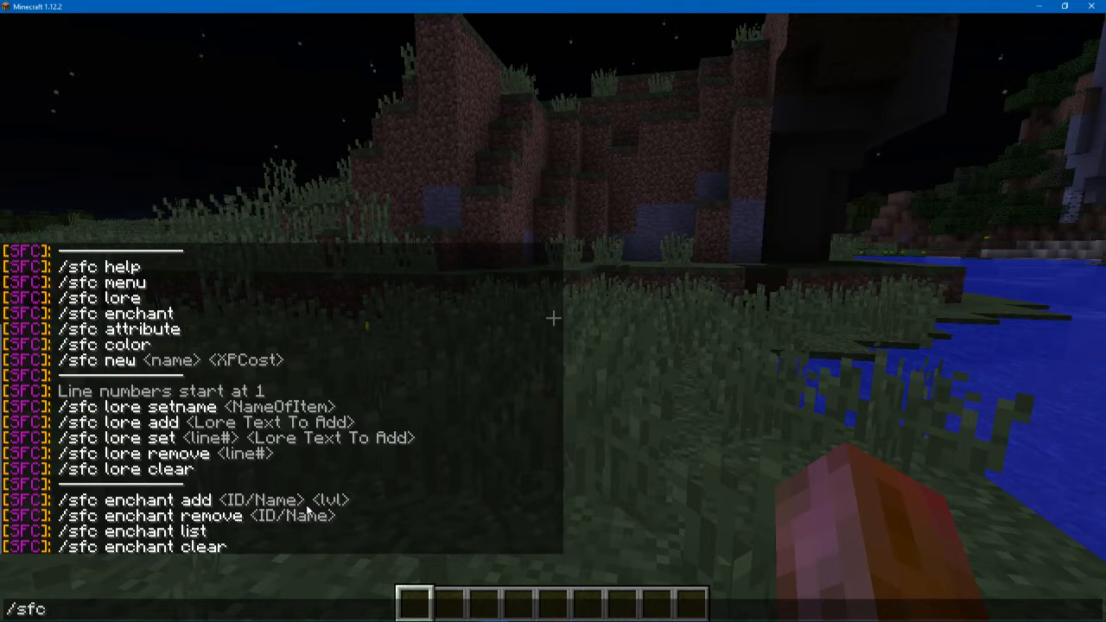
{"action": "type", "text": "attr"}
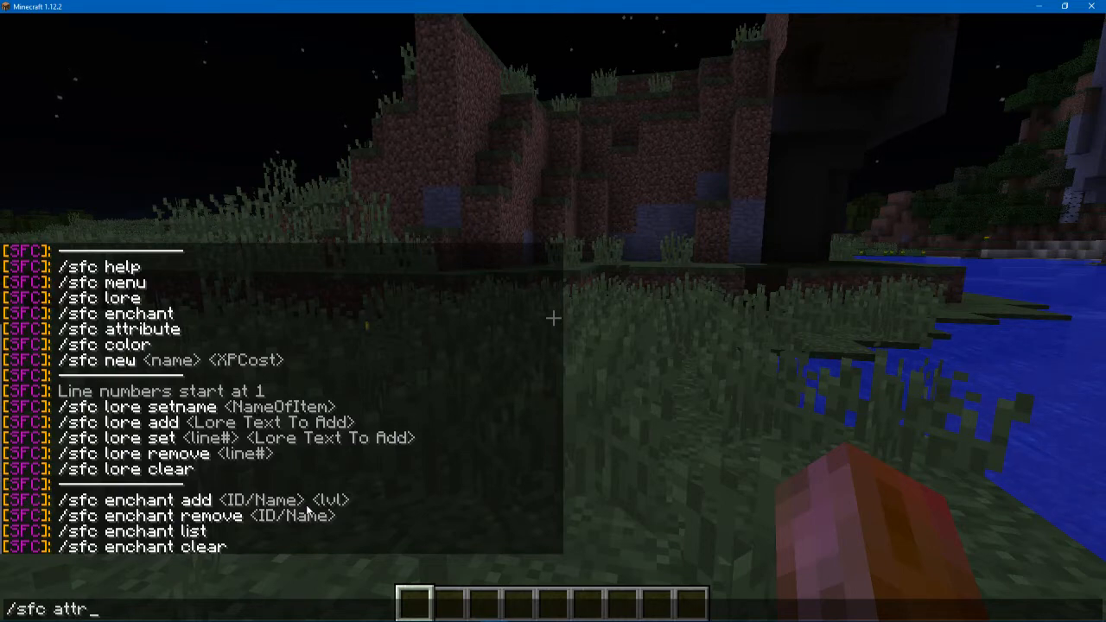
{"action": "type", "text": "ibute"}
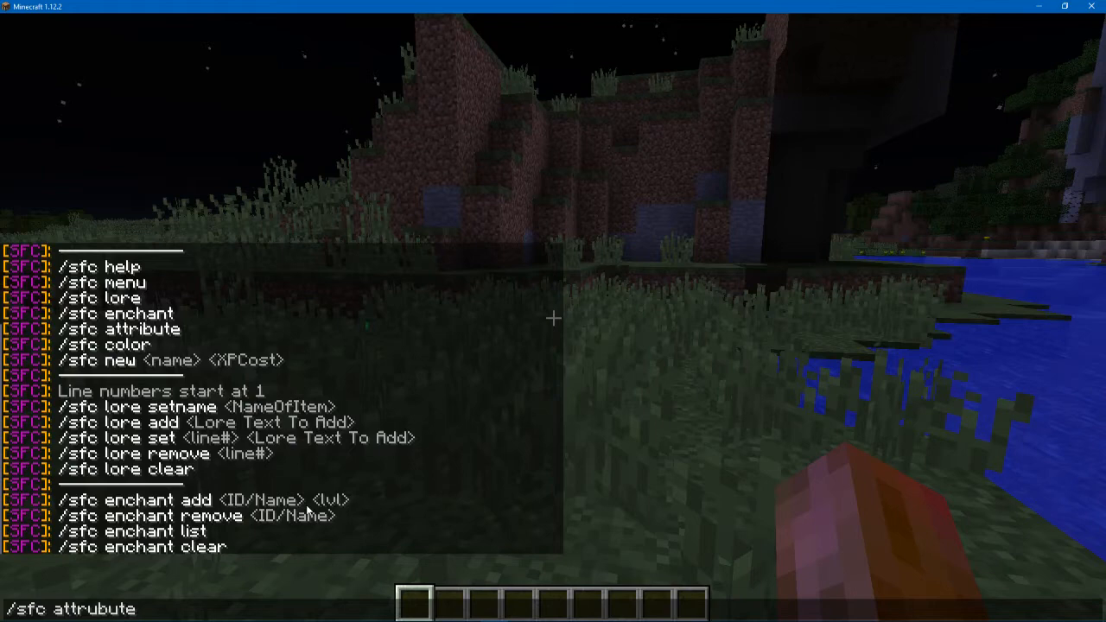
{"action": "key", "text": "Backspace"}
{"action": "type", "text": "i"}
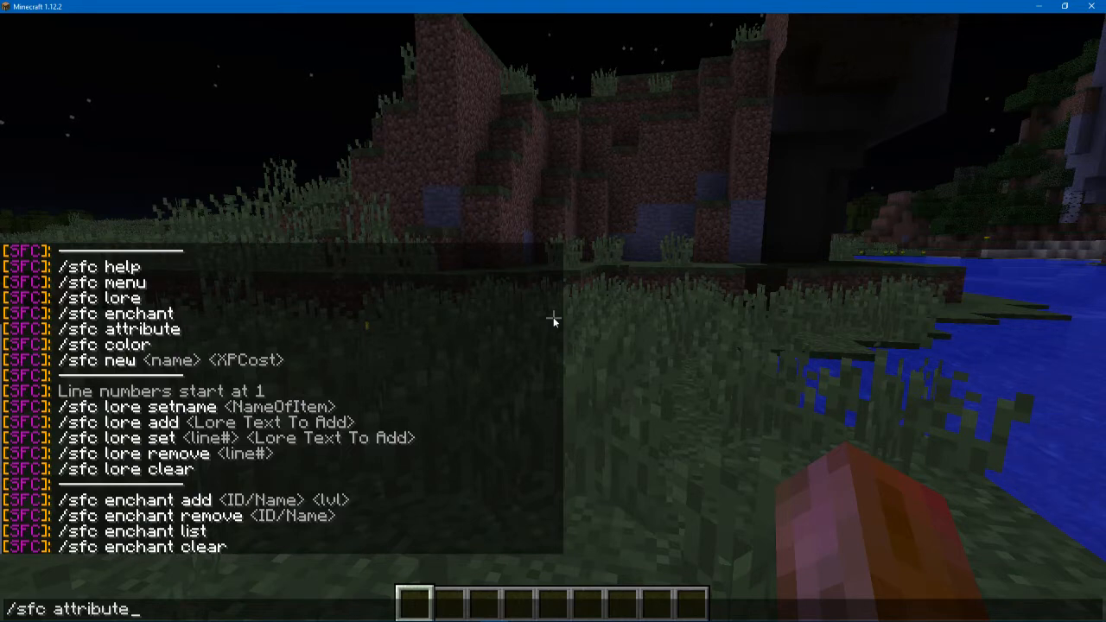
{"action": "key", "text": "Enter"}
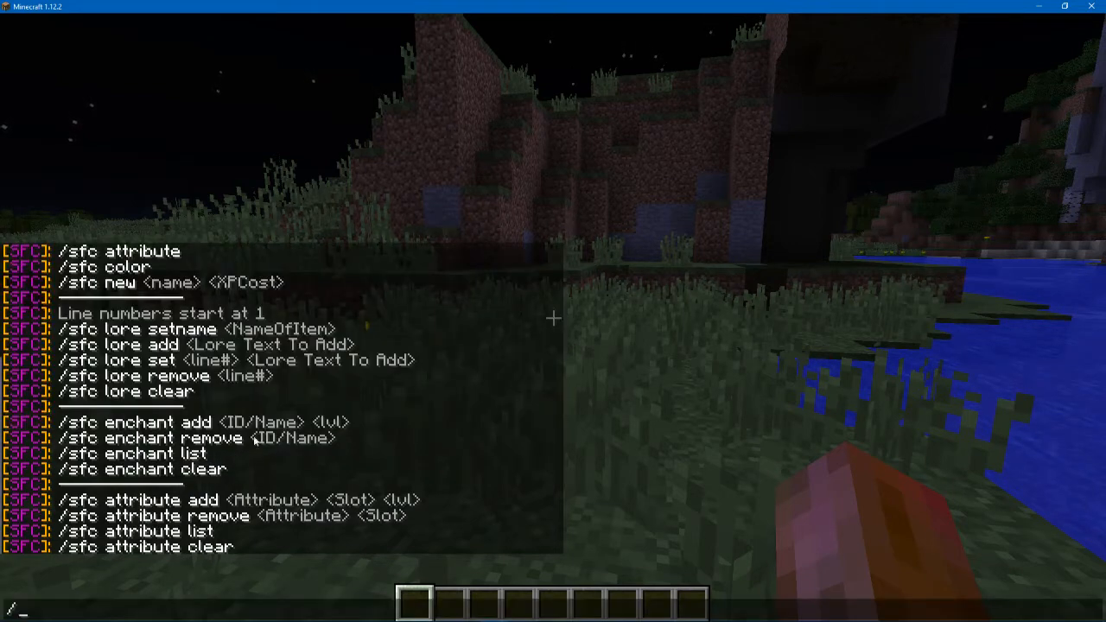
{"action": "mouse_move", "coordinate": [401, 491]}
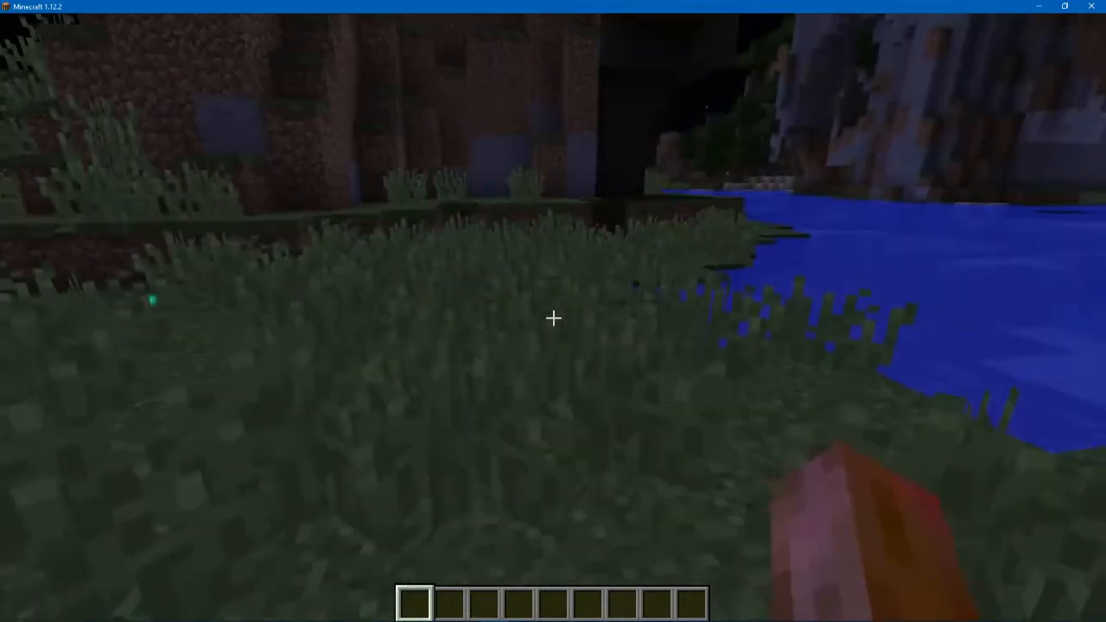
- Run /sfc lore setname SuperGodSword on the held diamond sword, then recall the command
{"action": "key", "text": "e"}
{"action": "type", "text": "/"}
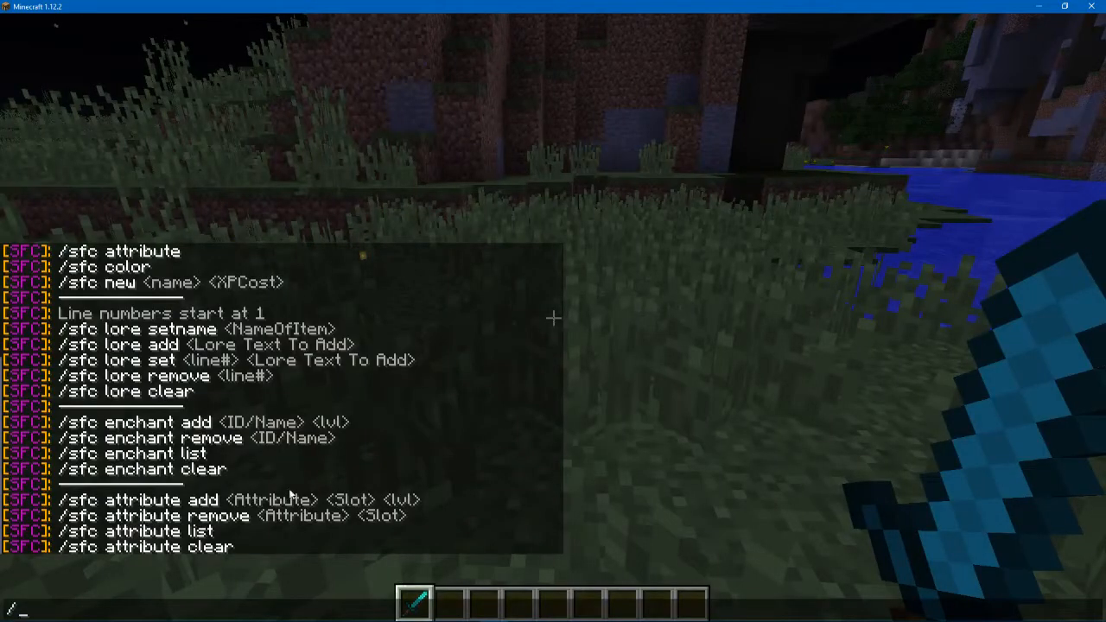
{"action": "mouse_move", "coordinate": [581, 390]}
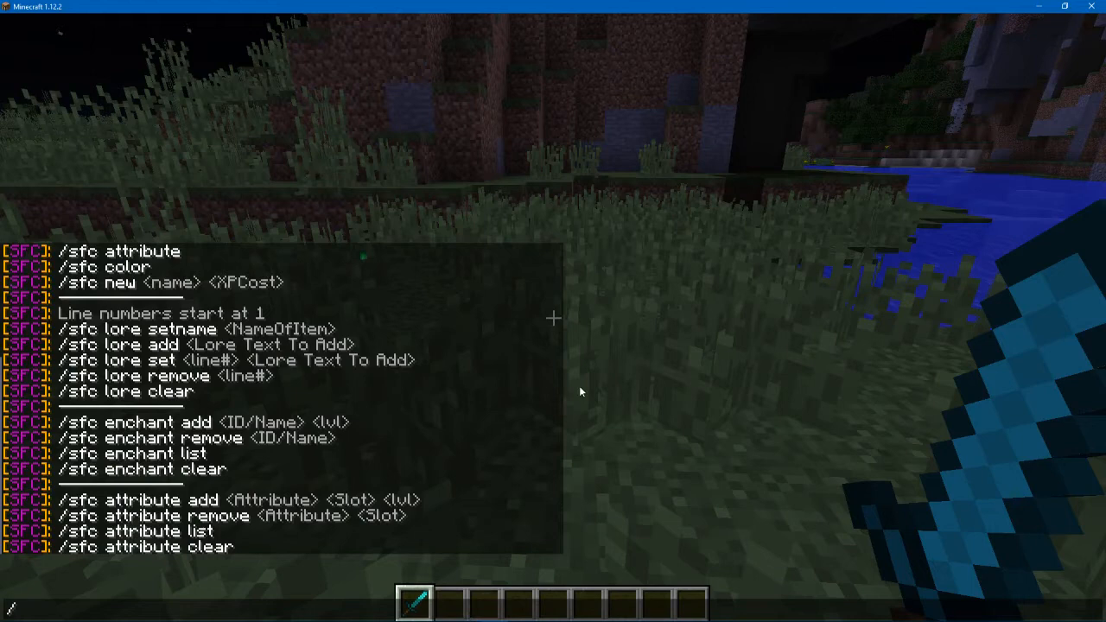
{"action": "mouse_move", "coordinate": [456, 352]}
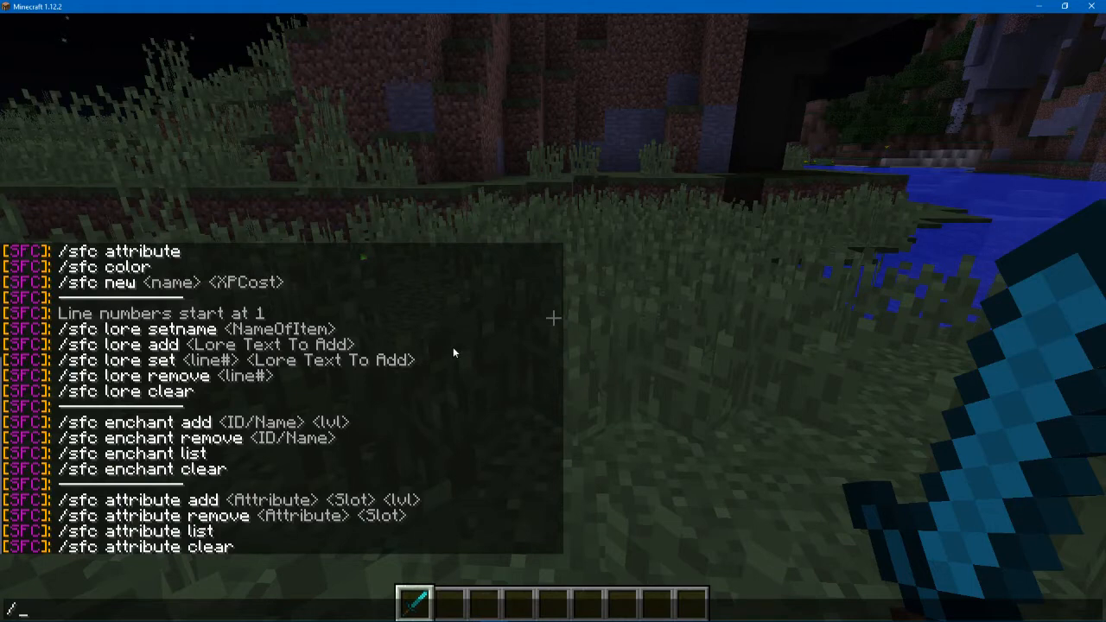
{"action": "type", "text": "/sfc l"}
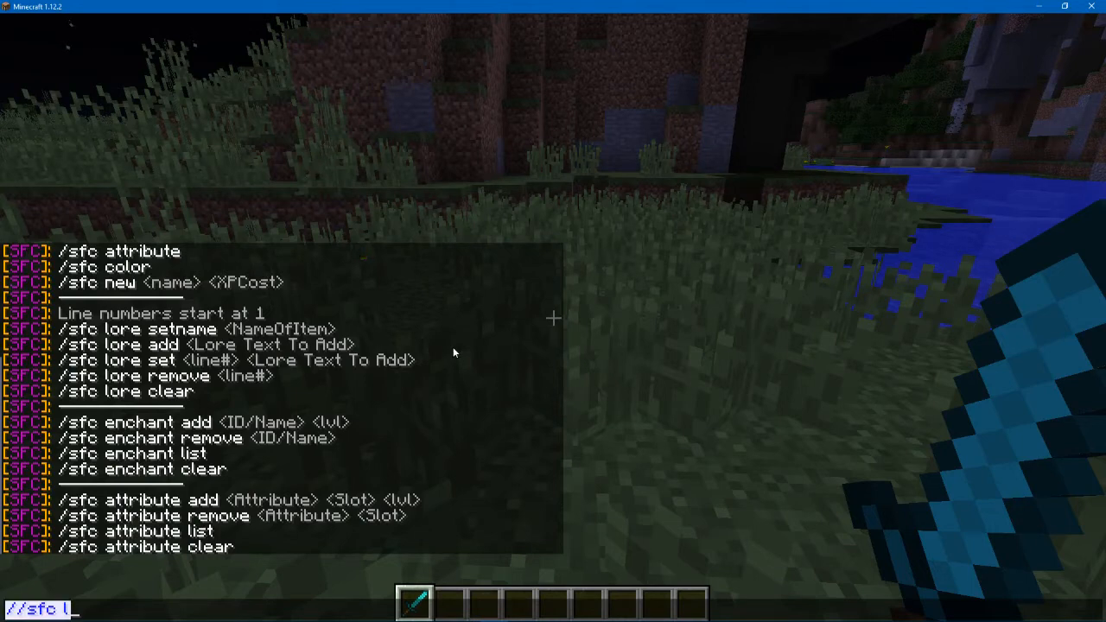
{"action": "key", "text": "Backspace"}
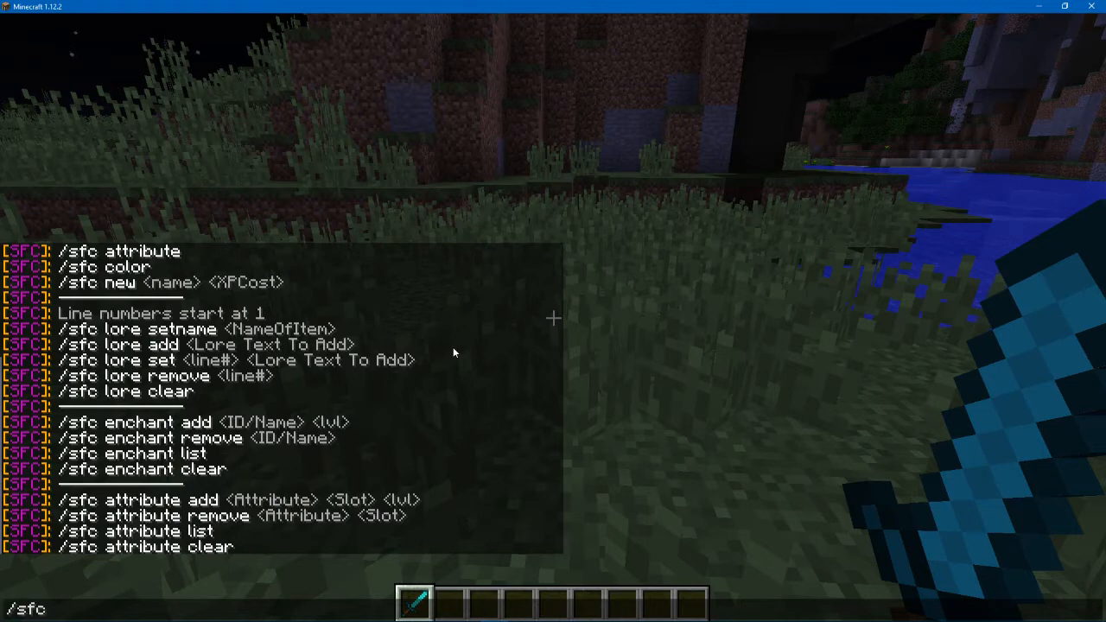
{"action": "type", "text": "lore"}
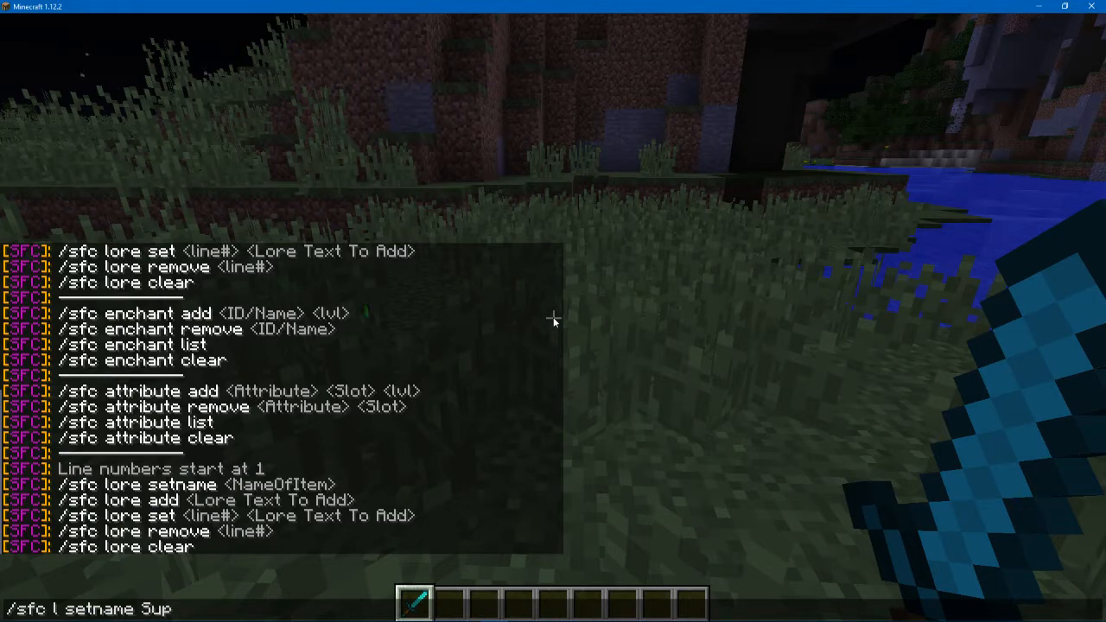
{"action": "type", "text": "er"}
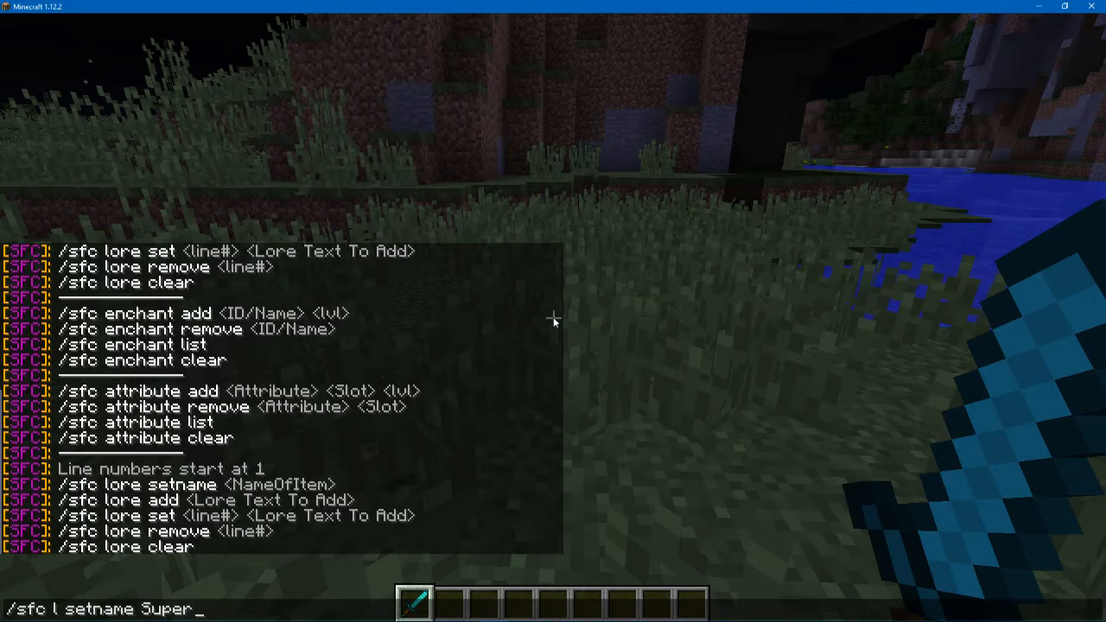
{"action": "type", "text": "GodSword"}
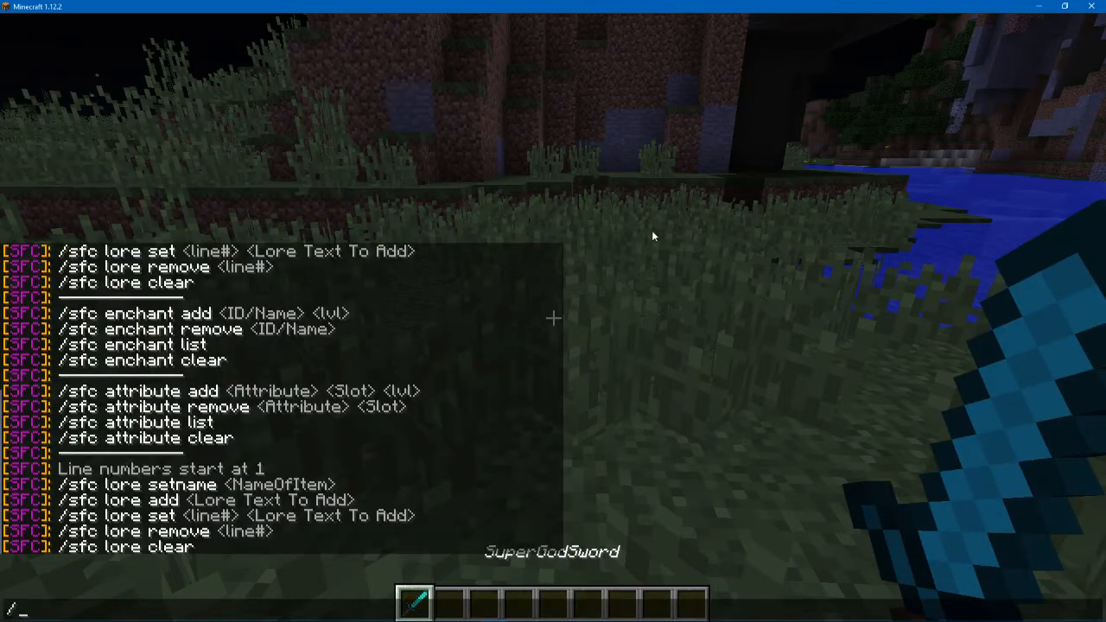
{"action": "type", "text": "/sfc l setname SuperGodSword"}
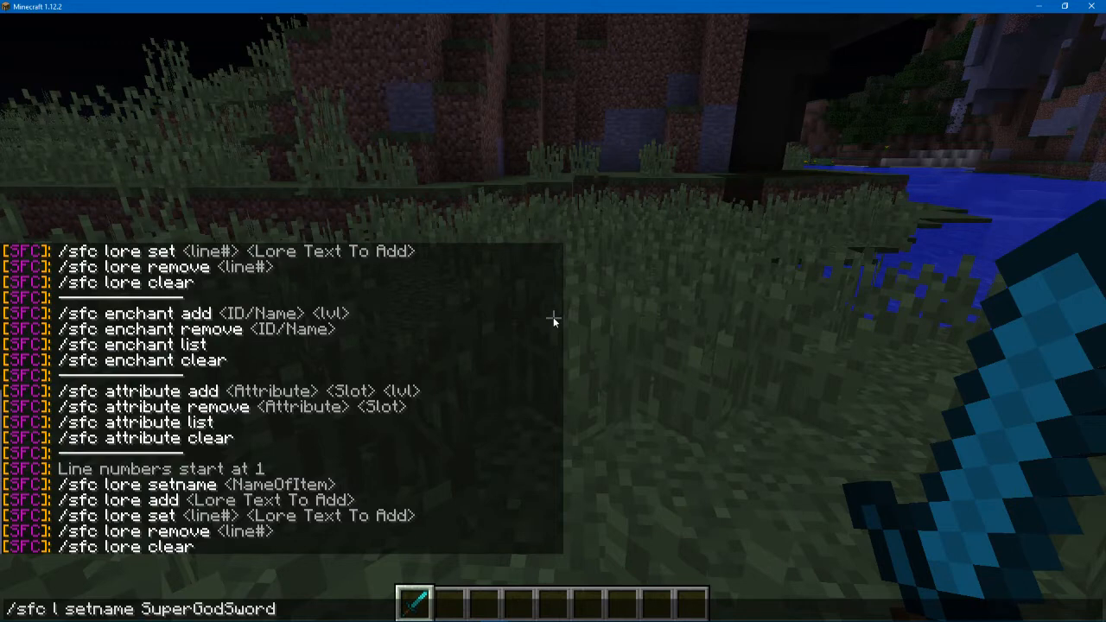
{"action": "key", "text": "enter"}
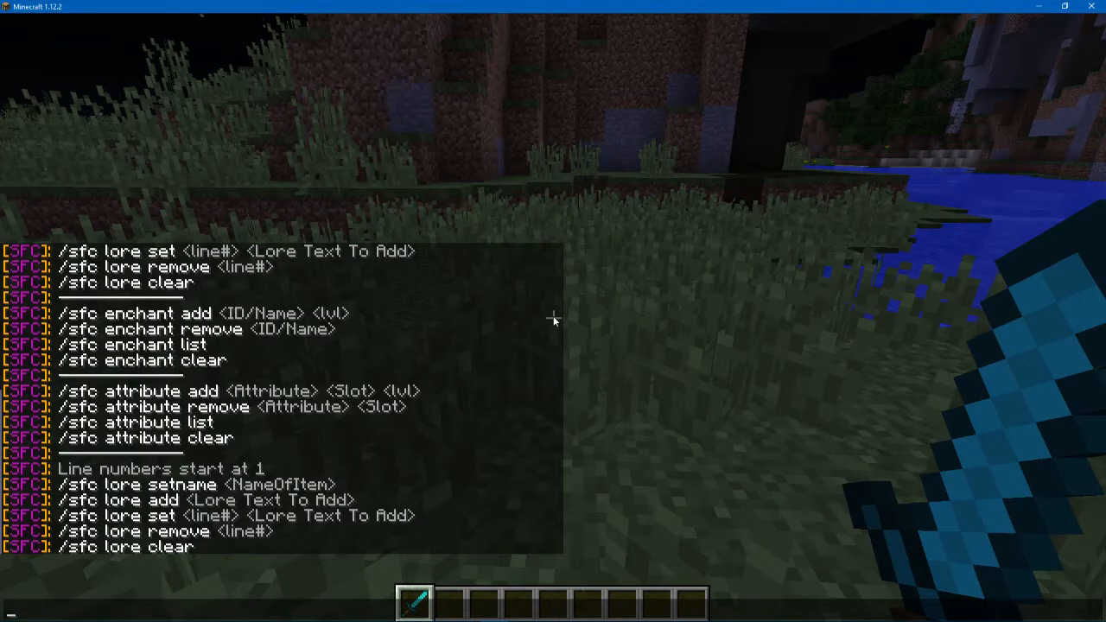
- List colour codes with /sfc color, then insert &e and &b into the recalled setname command
{"action": "type", "text": "/sf"}
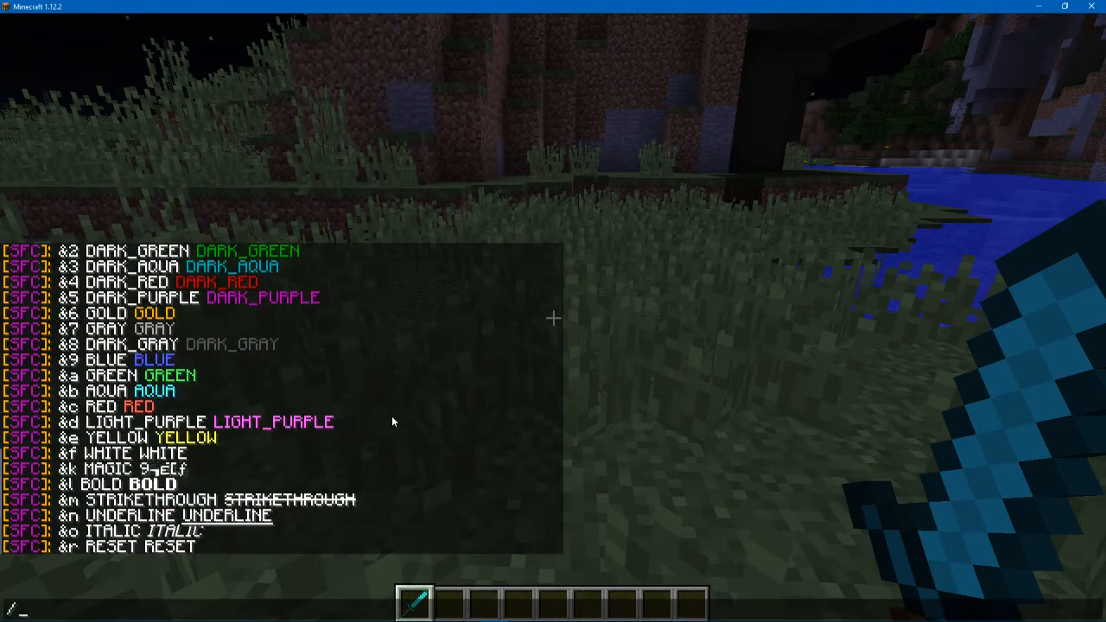
{"action": "type", "text": "/sfc l setname SuperGodSword"}
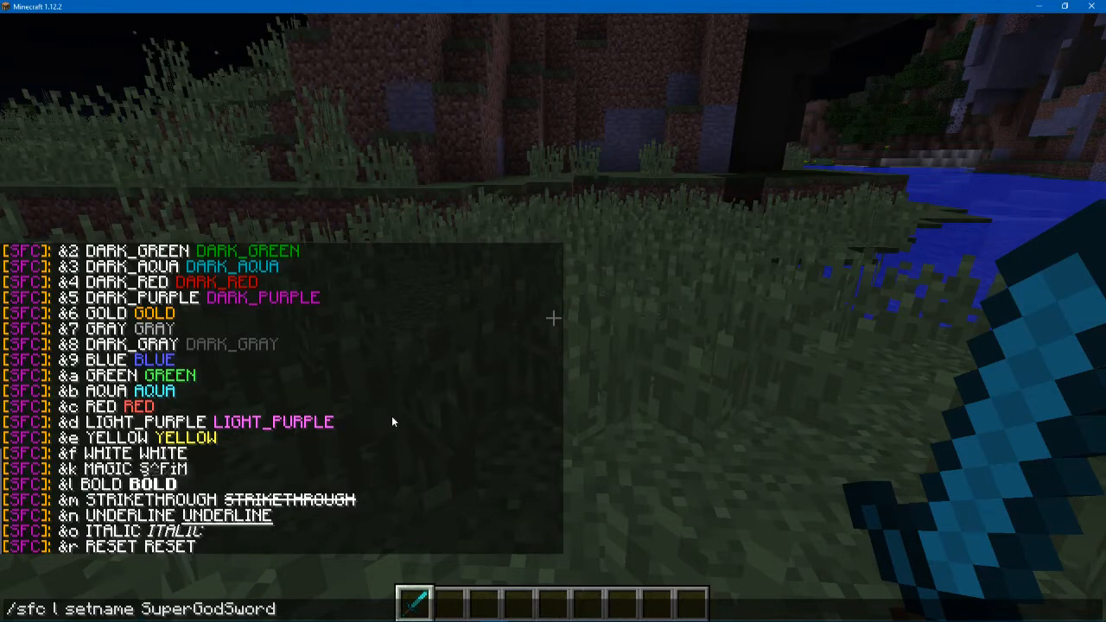
{"action": "type", "text": "&e"}
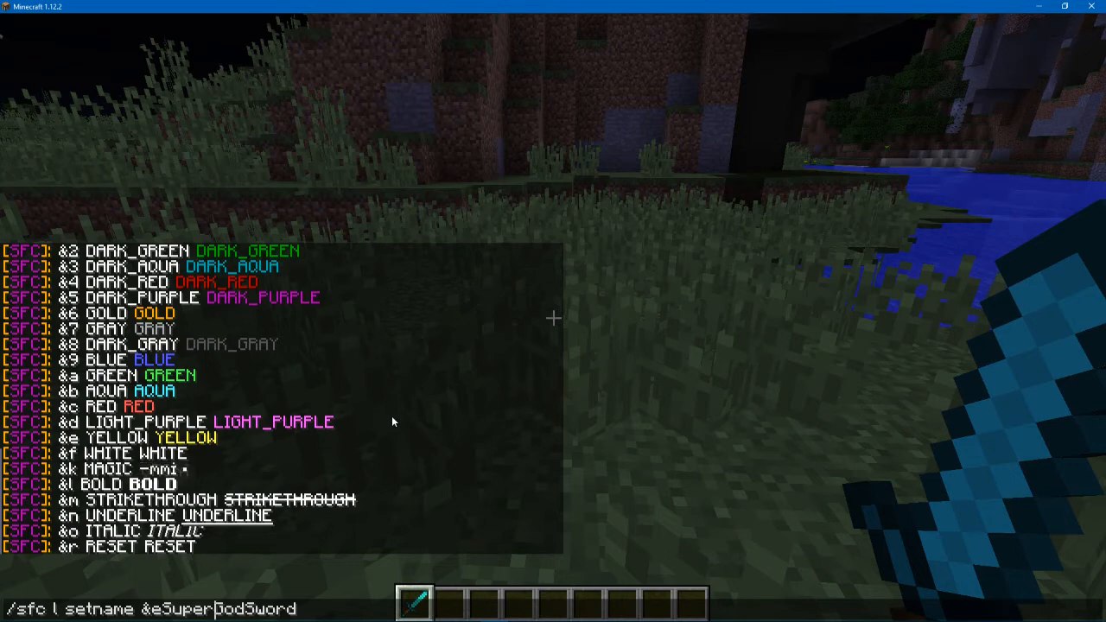
{"action": "type", "text": "&b"}
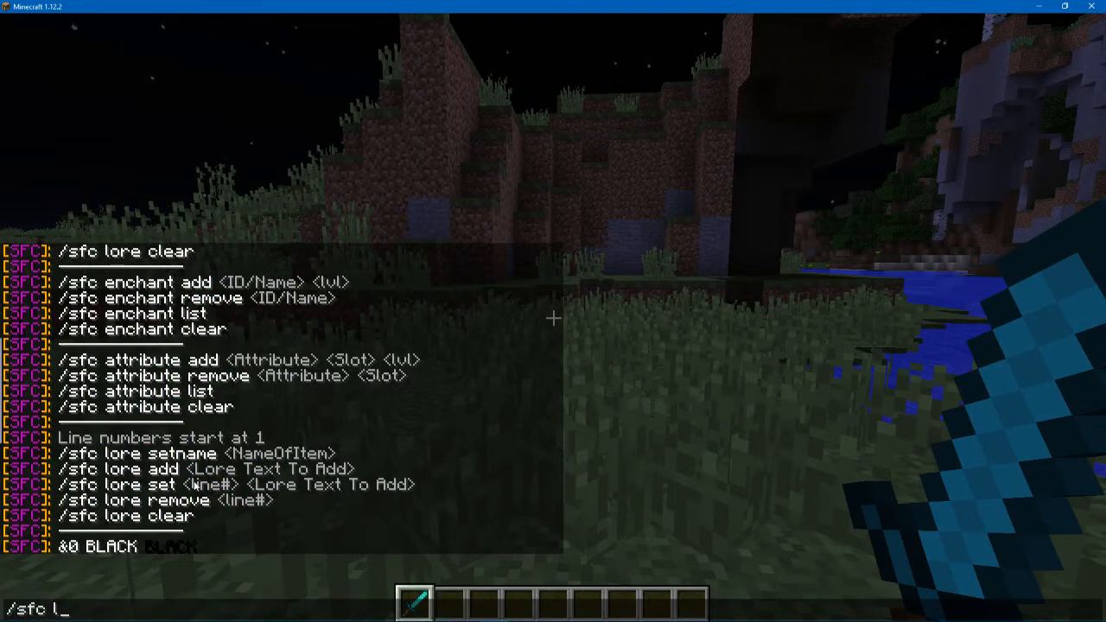
- Enter /sfc l add You hold the power... as the sword's lore line
{"action": "type", "text": "add"}
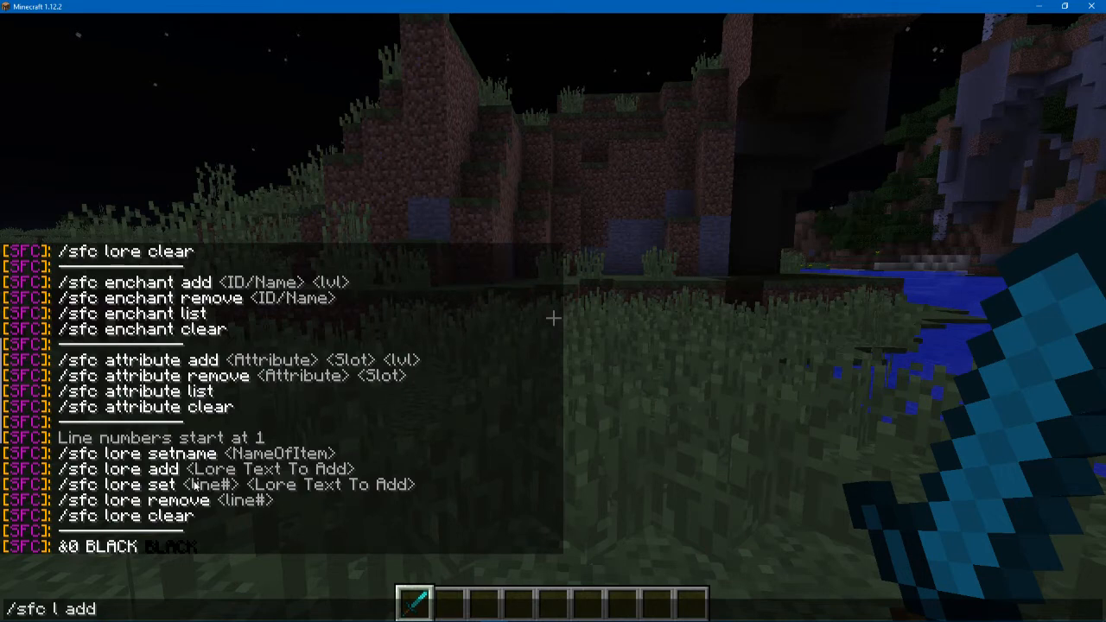
{"action": "type", "text": "Y"}
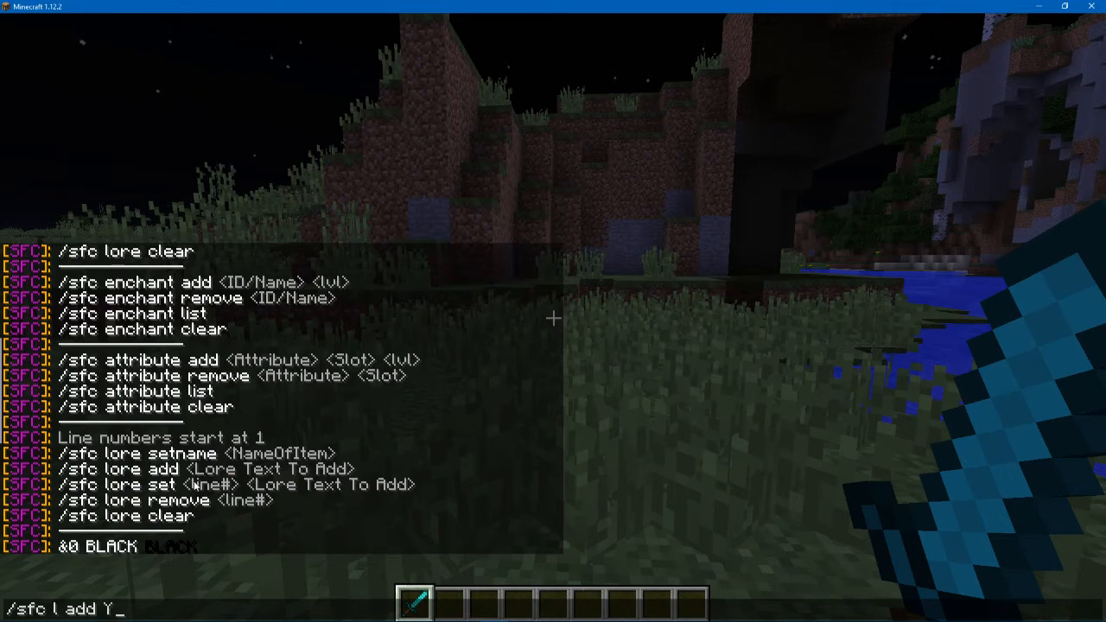
{"action": "type", "text": "ou hold the"}
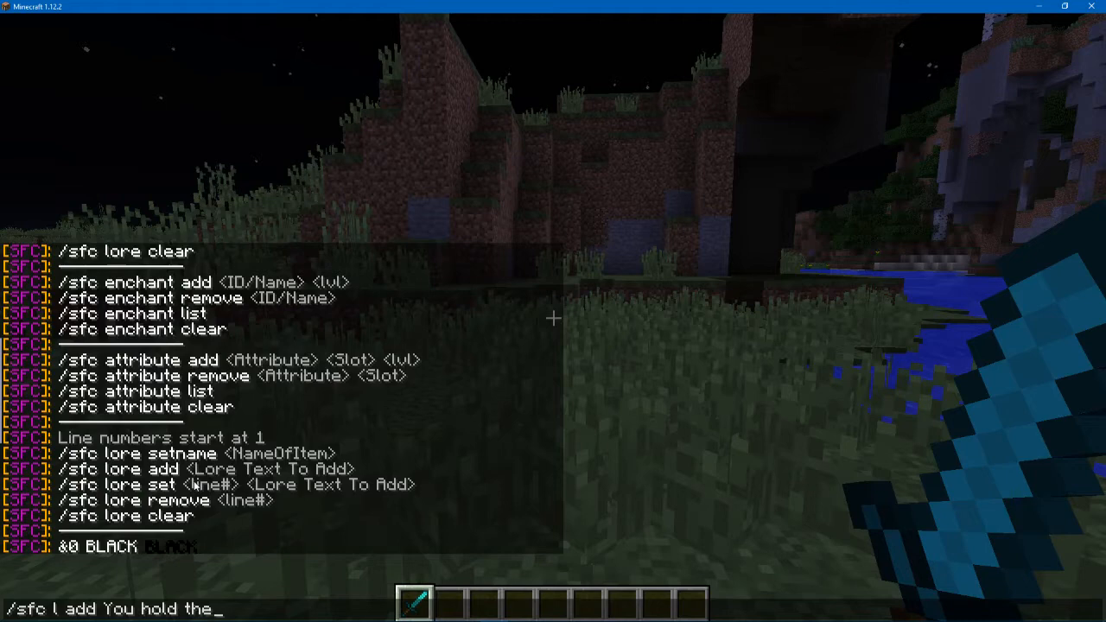
{"action": "type", "text": "p"}
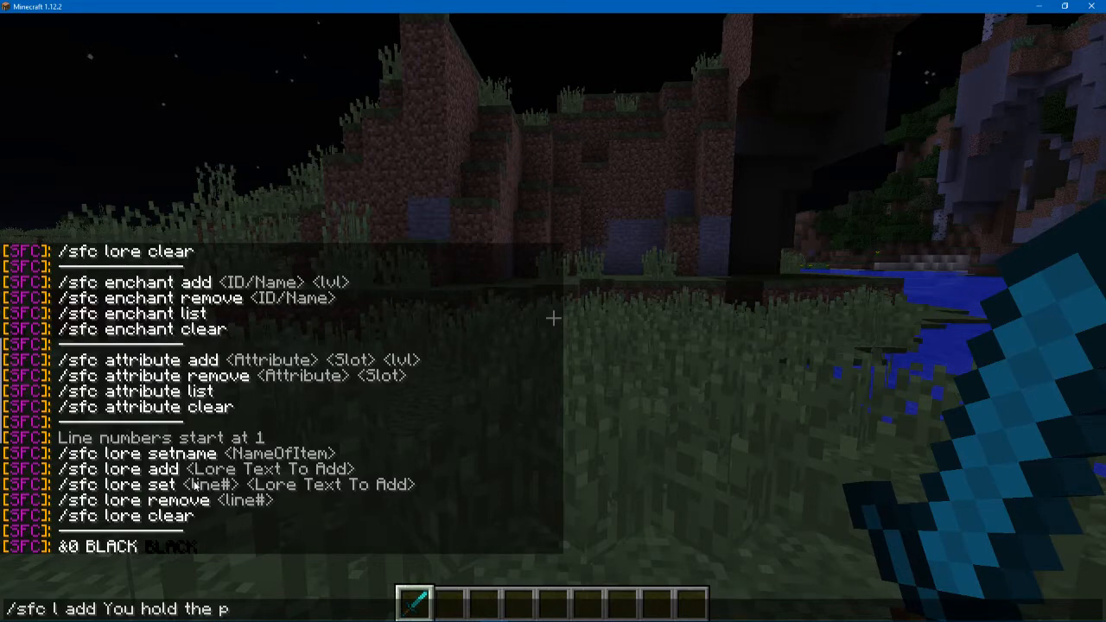
{"action": "type", "text": "ower"}
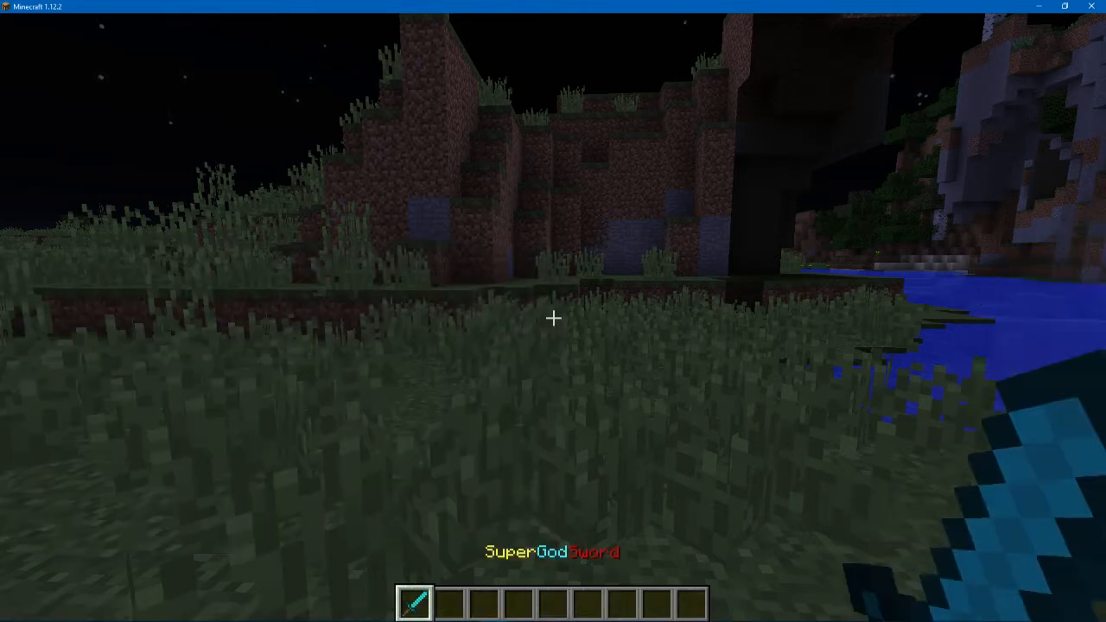
{"action": "key", "text": "e"}
{"action": "type", "text": "/sfc l add You hold the power of everything"}
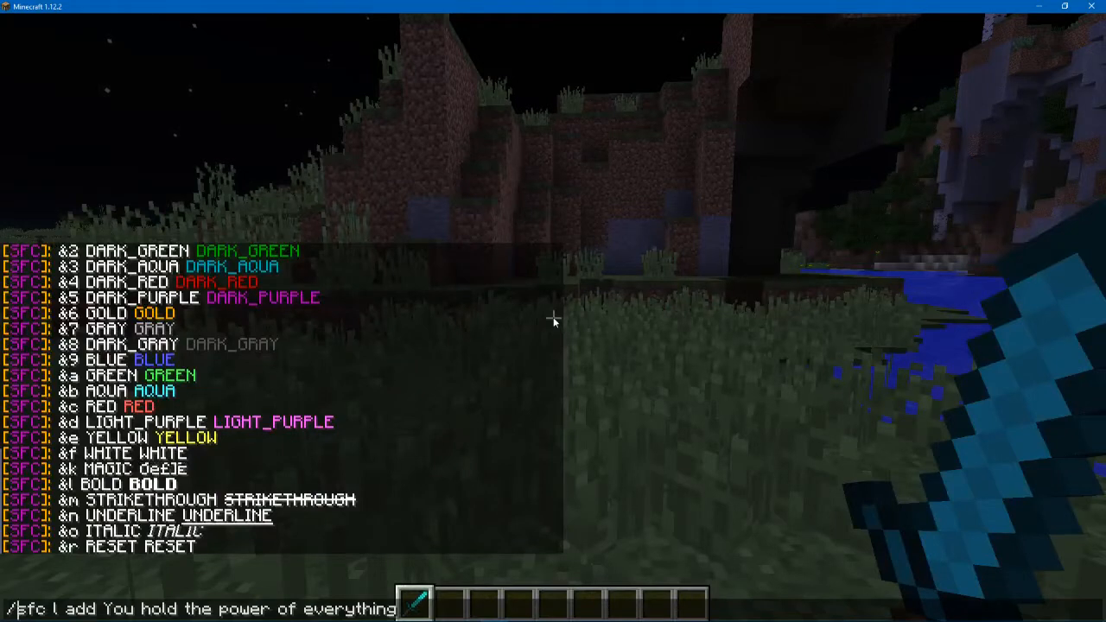
{"action": "type", "text": "&"}
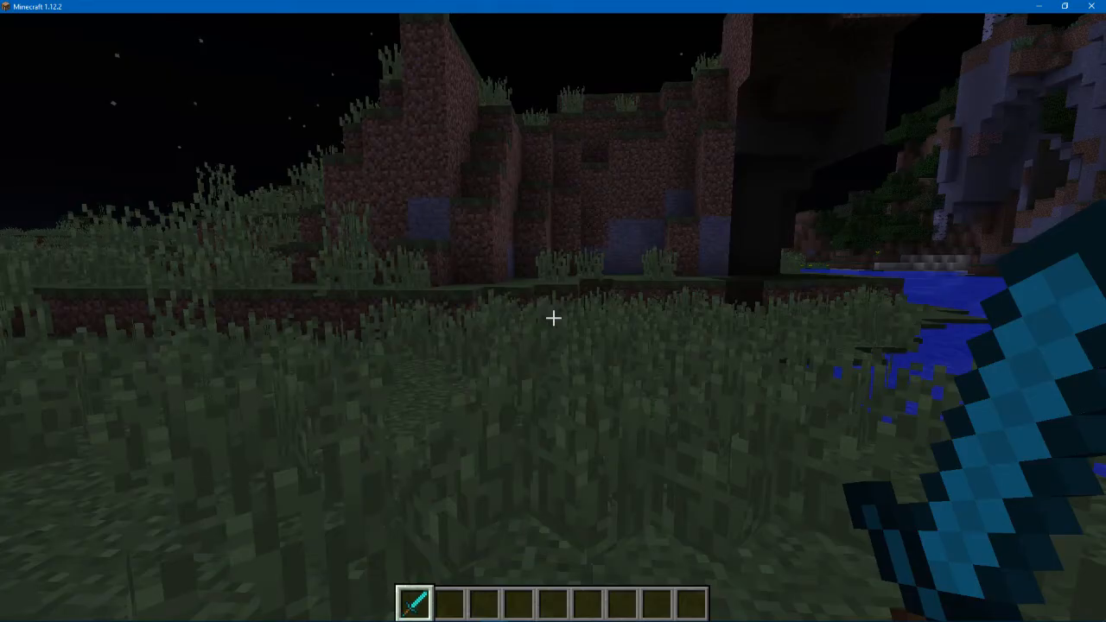
- Check the sword's tooltip, then run /sfc l set 1 You hold the power of everything
{"action": "key", "text": "e"}
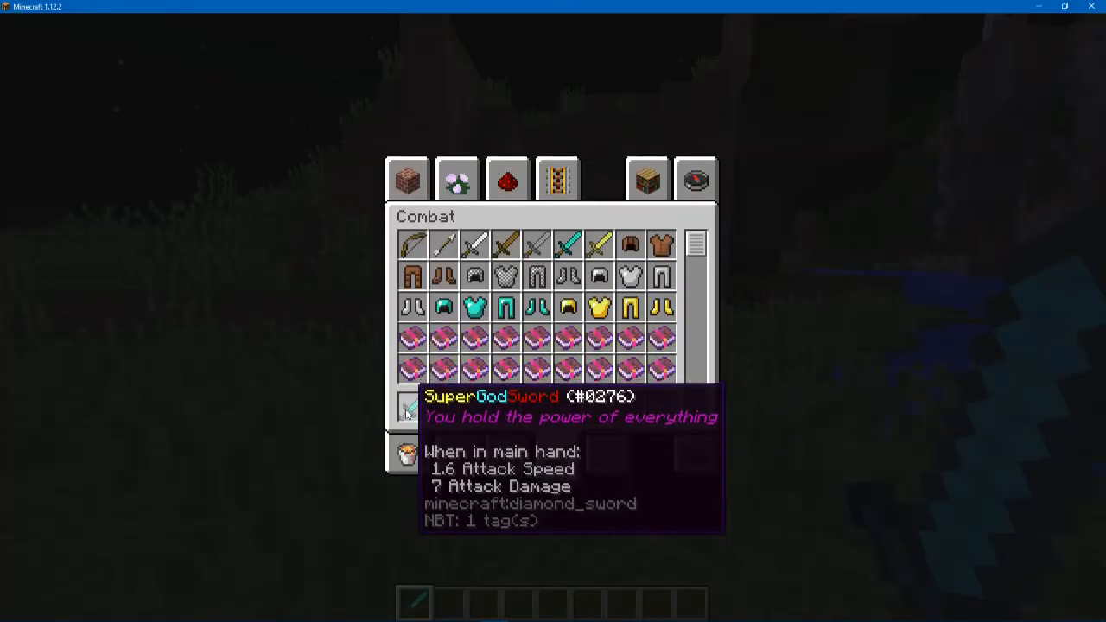
{"action": "key", "text": "Escape"}
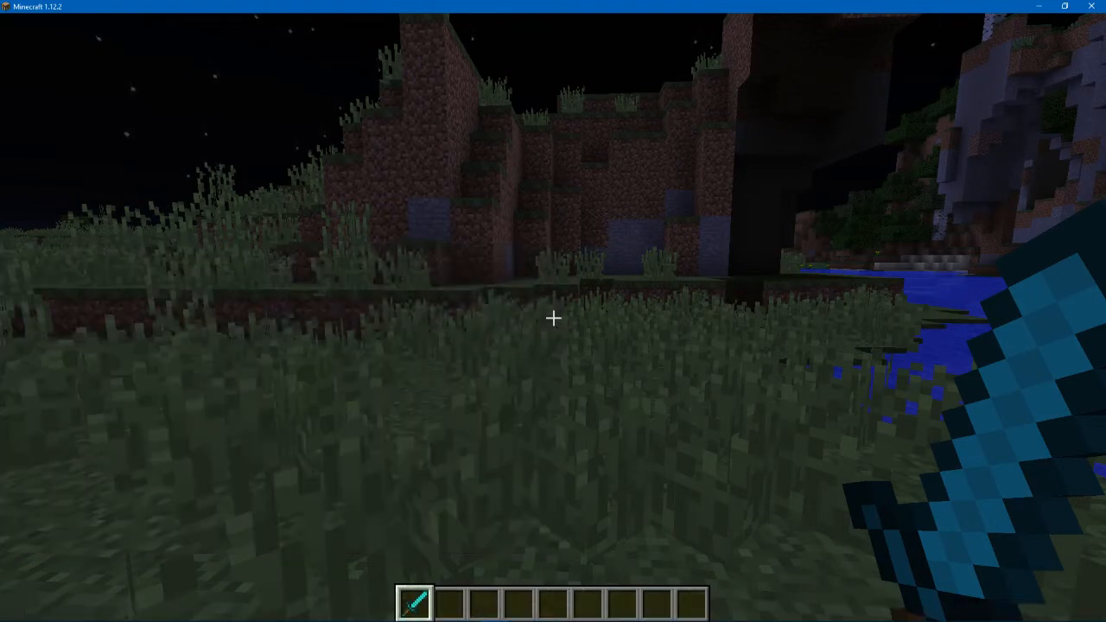
{"action": "key", "text": "e"}
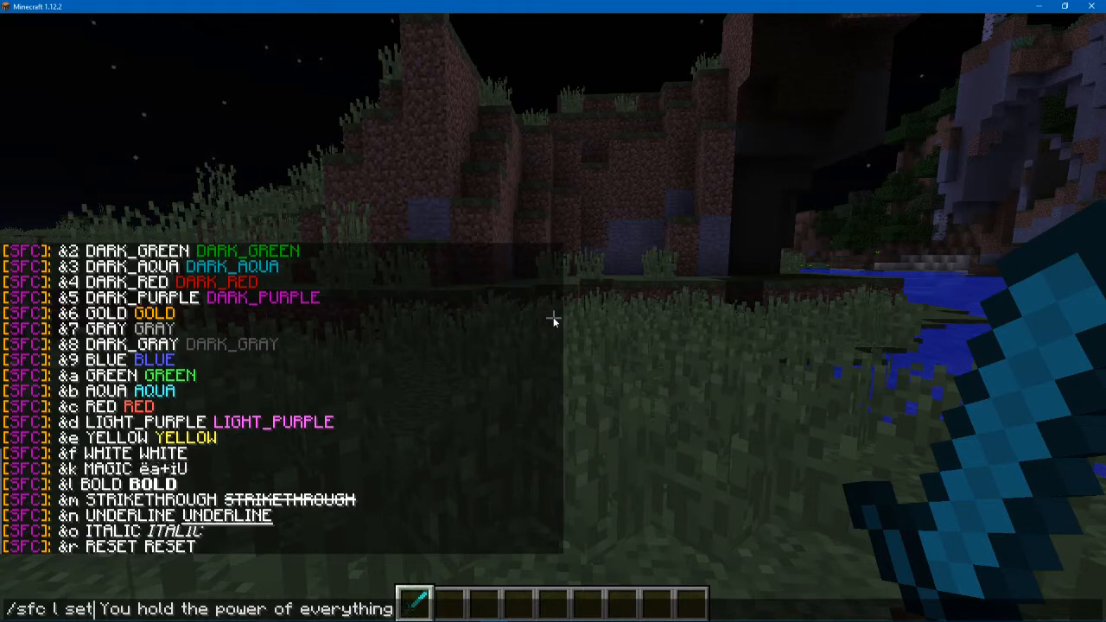
{"action": "type", "text": "1"}
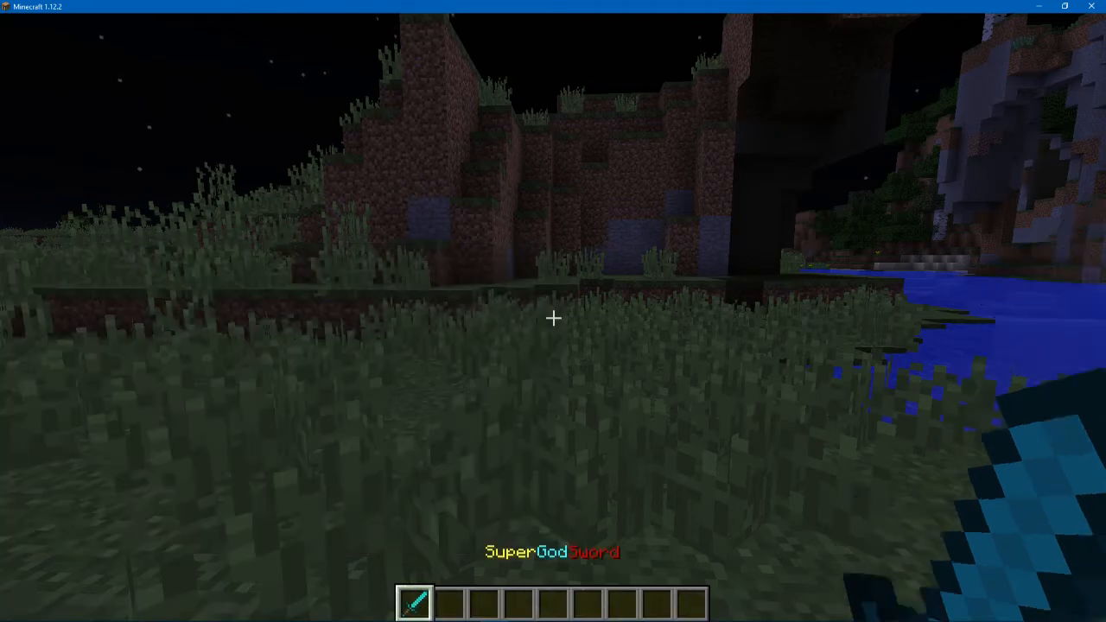
{"action": "key", "text": "e"}
{"action": "type", "text": "/"}
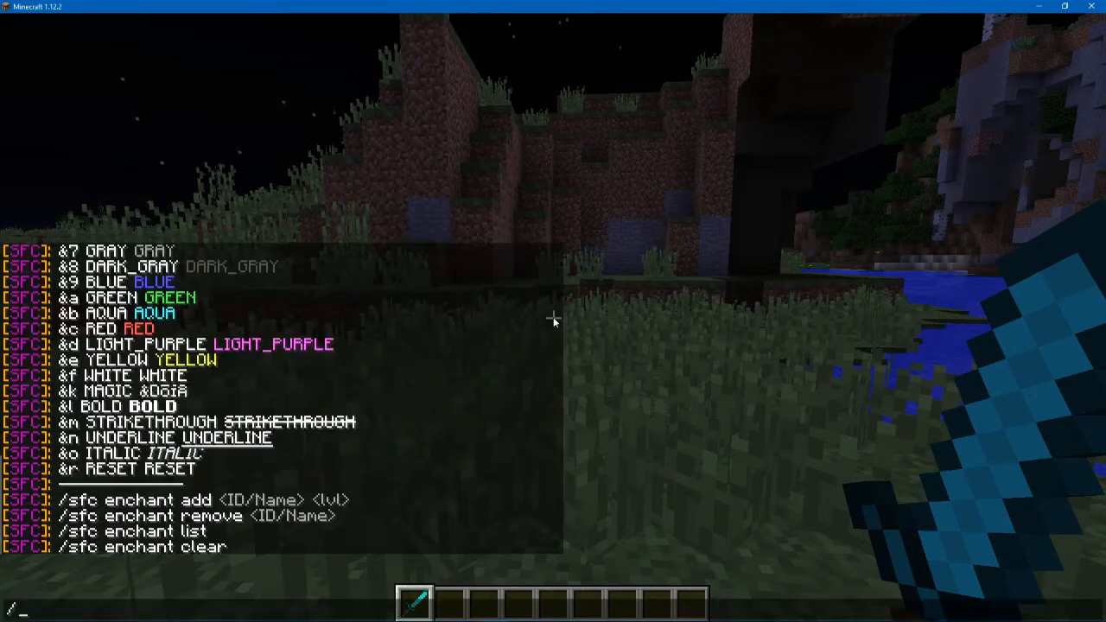
- List enchantments with /sfc e, then add Knockback 19 level 5 and durability to the sword
{"action": "type", "text": "sfc e"}
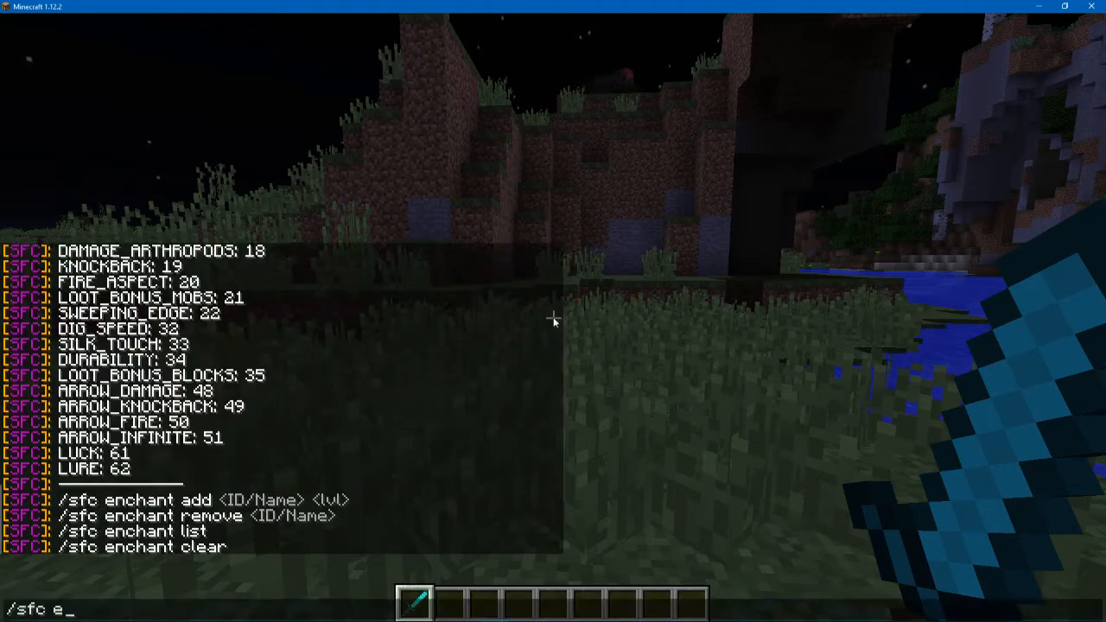
{"action": "type", "text": "add 19"}
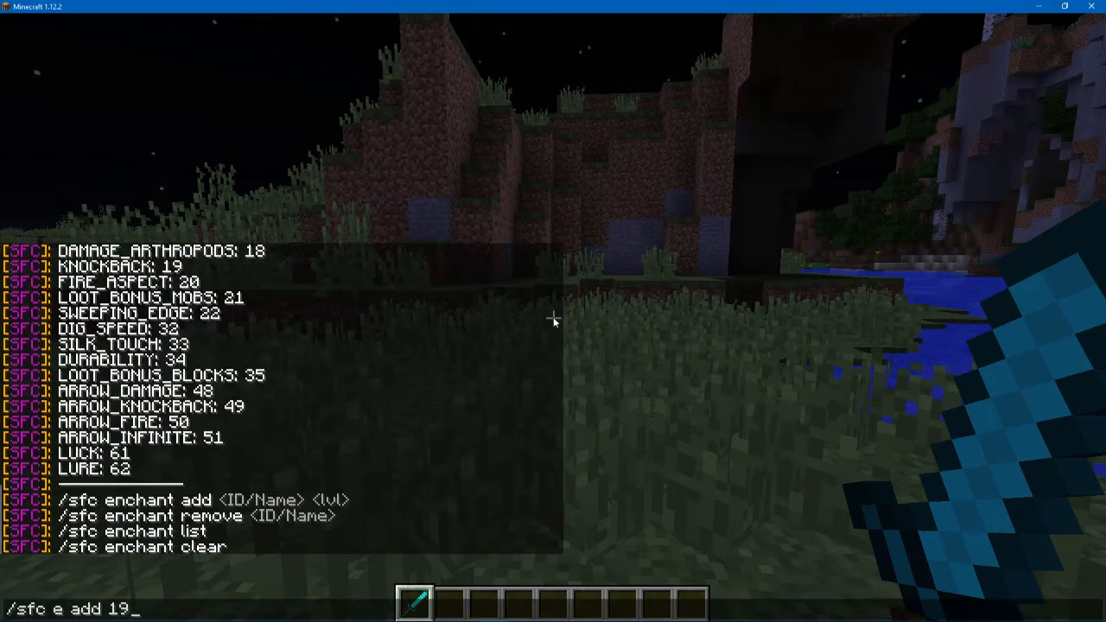
{"action": "type", "text": "5"}
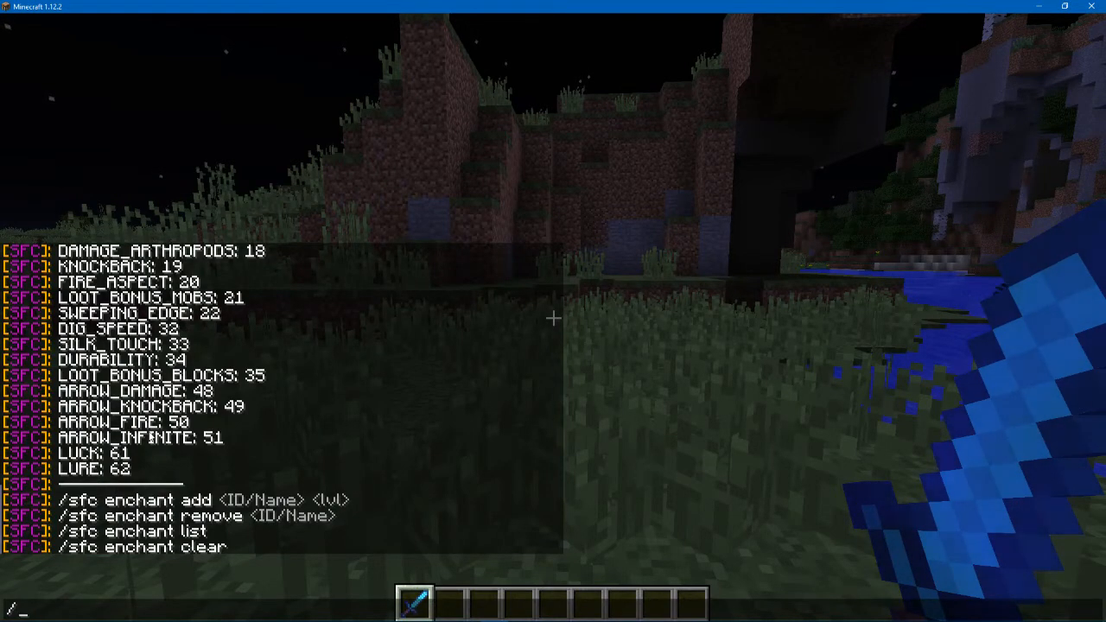
{"action": "type", "text": "sfc e add 19 5"}
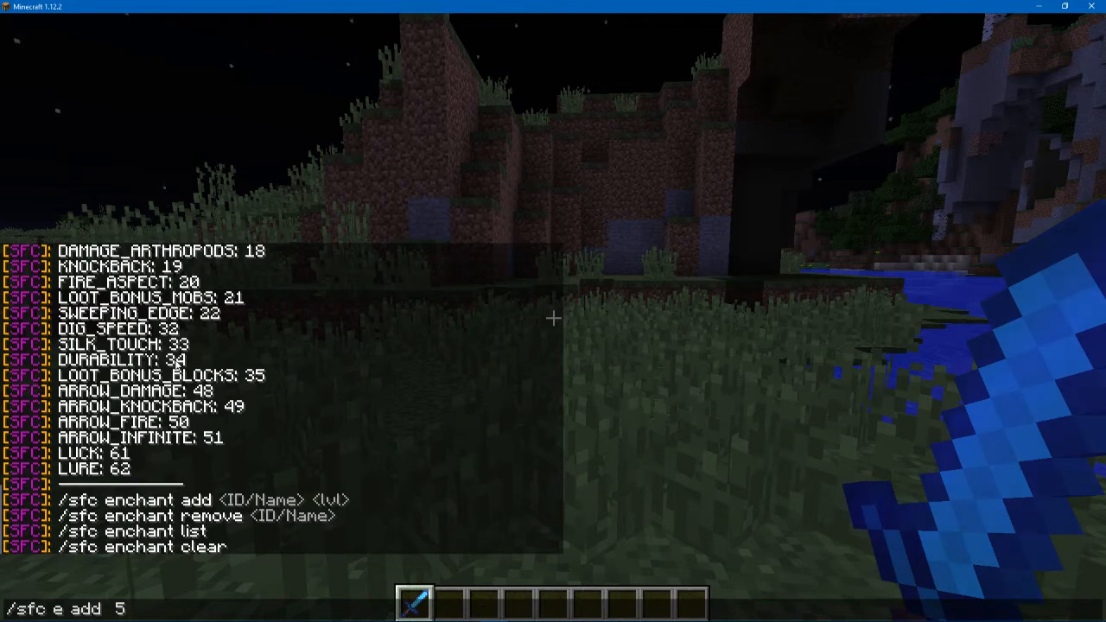
{"action": "type", "text": "durability"}
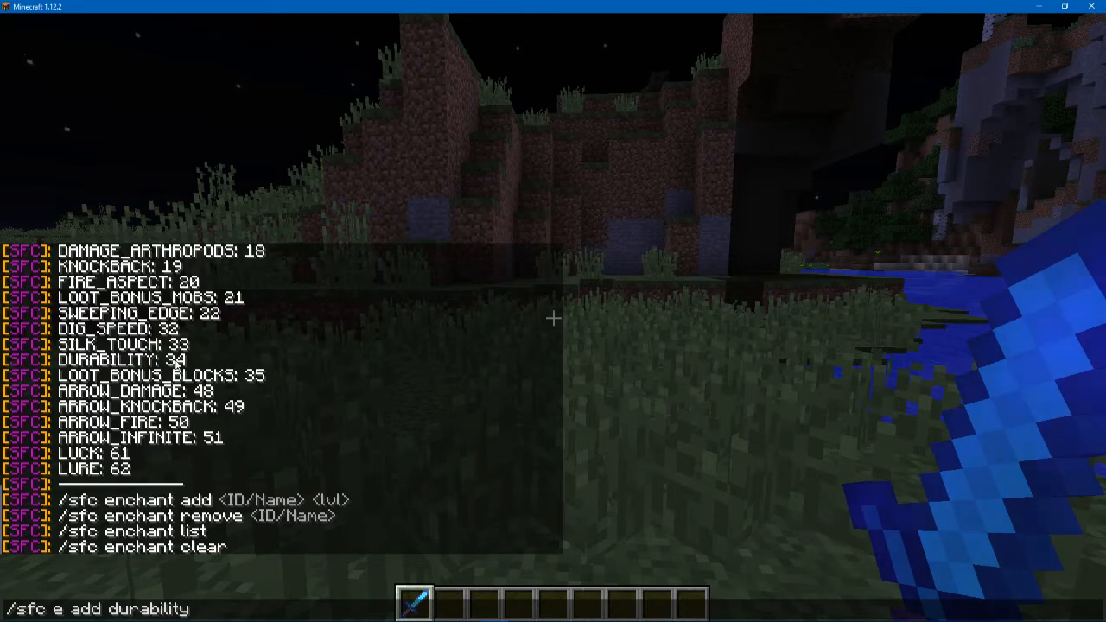
{"action": "key", "text": "enter"}
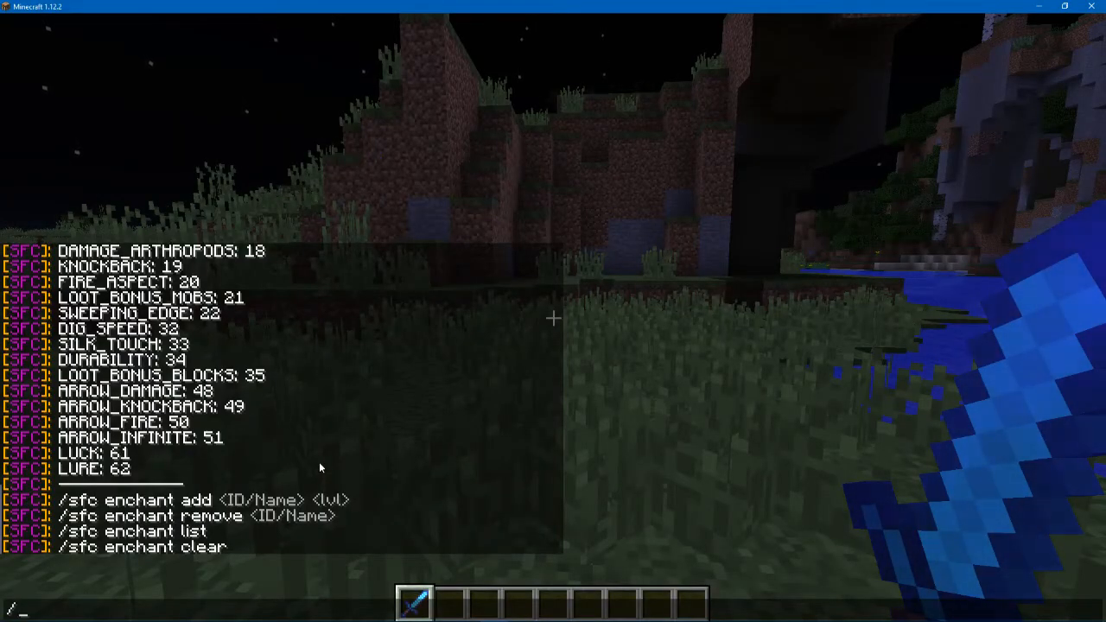
- List attributes with /sfc a, then add attackSpeed mainhand to the sword
{"action": "type", "text": "sfc"}
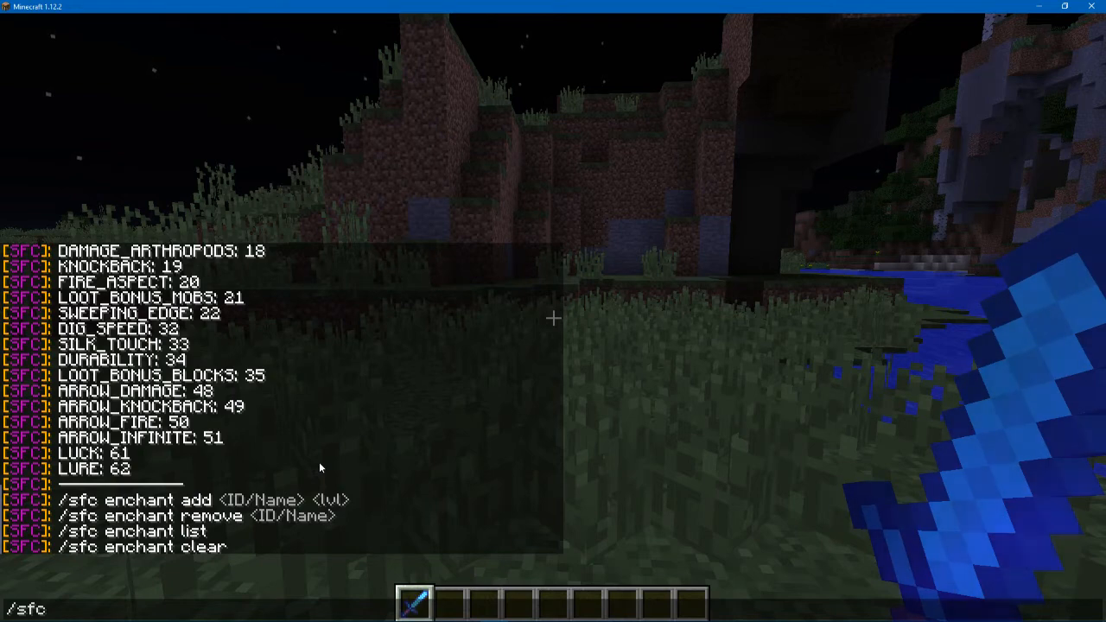
{"action": "type", "text": "a lis"}
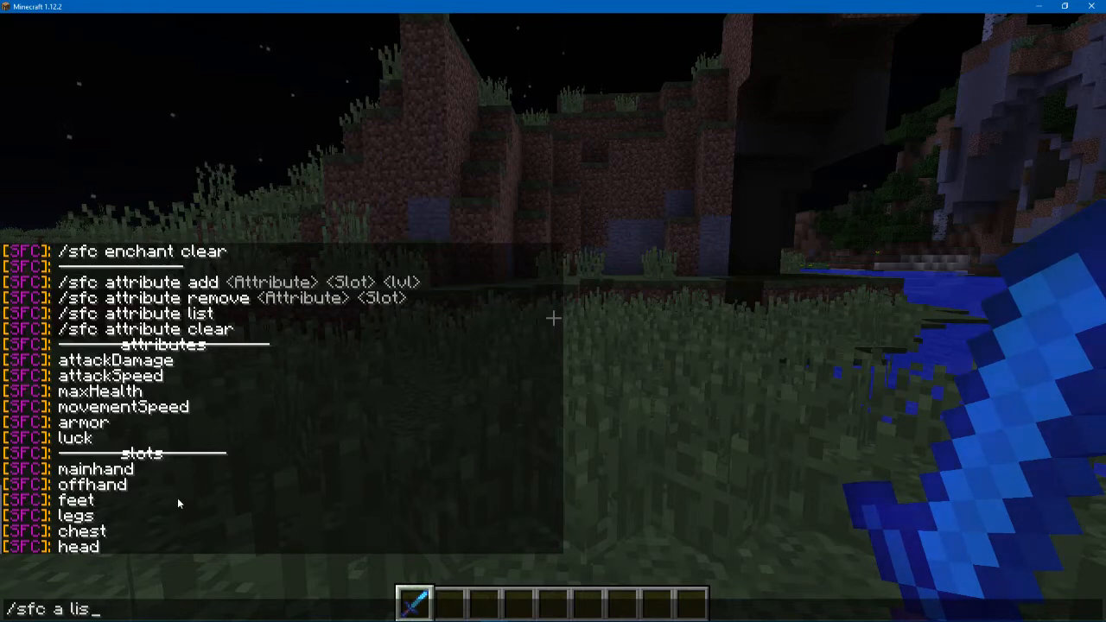
{"action": "key", "text": "backspace"}
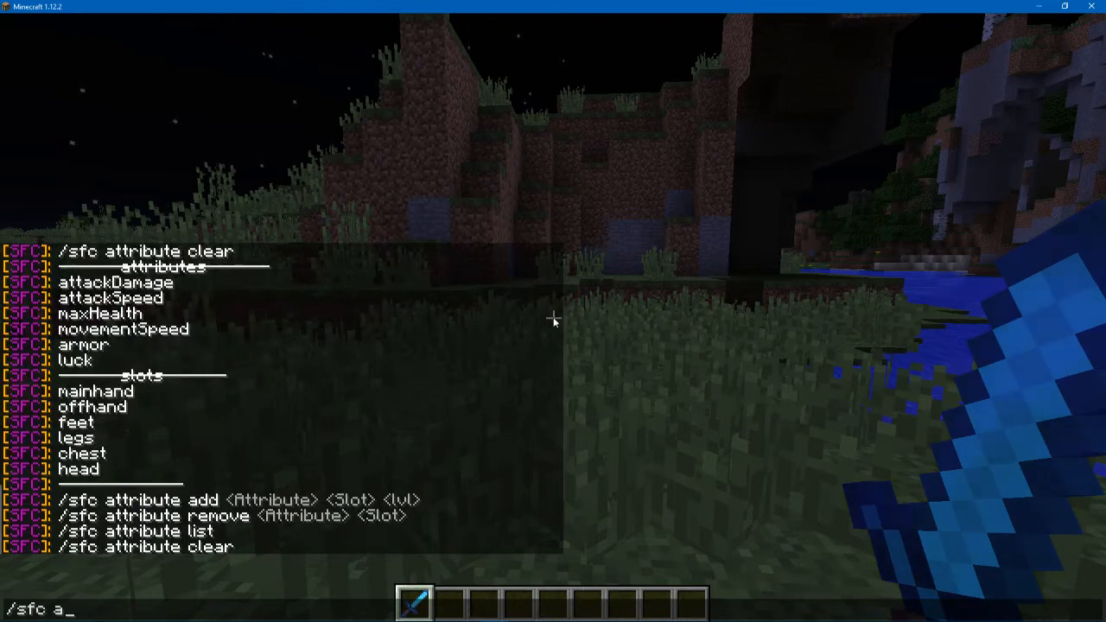
{"action": "type", "text": "dd"}
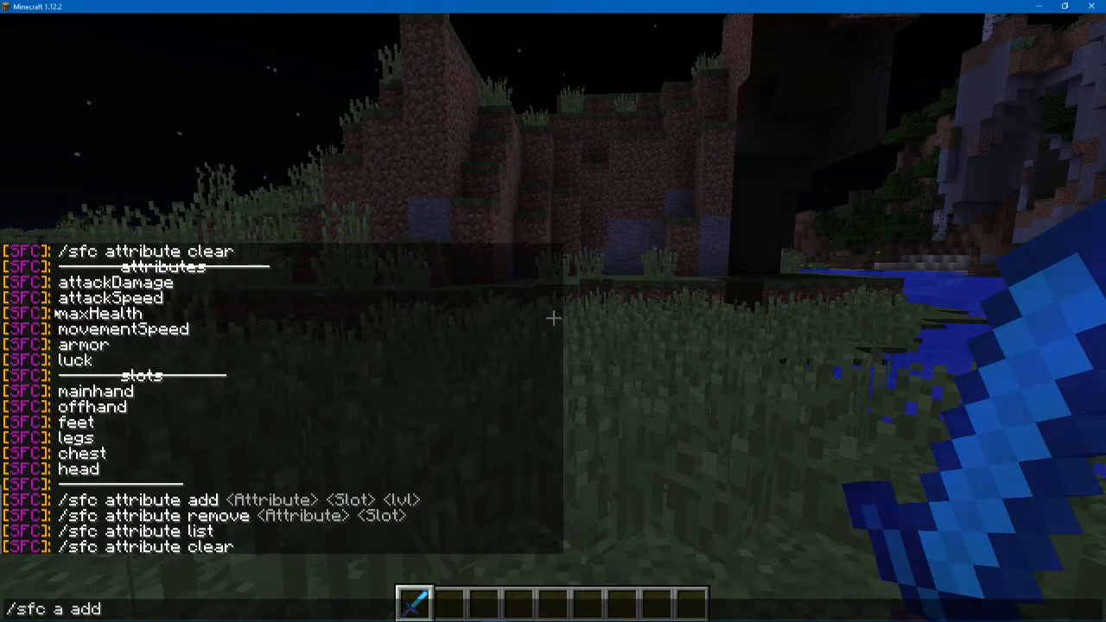
{"action": "type", "text": "attackSpeed"}
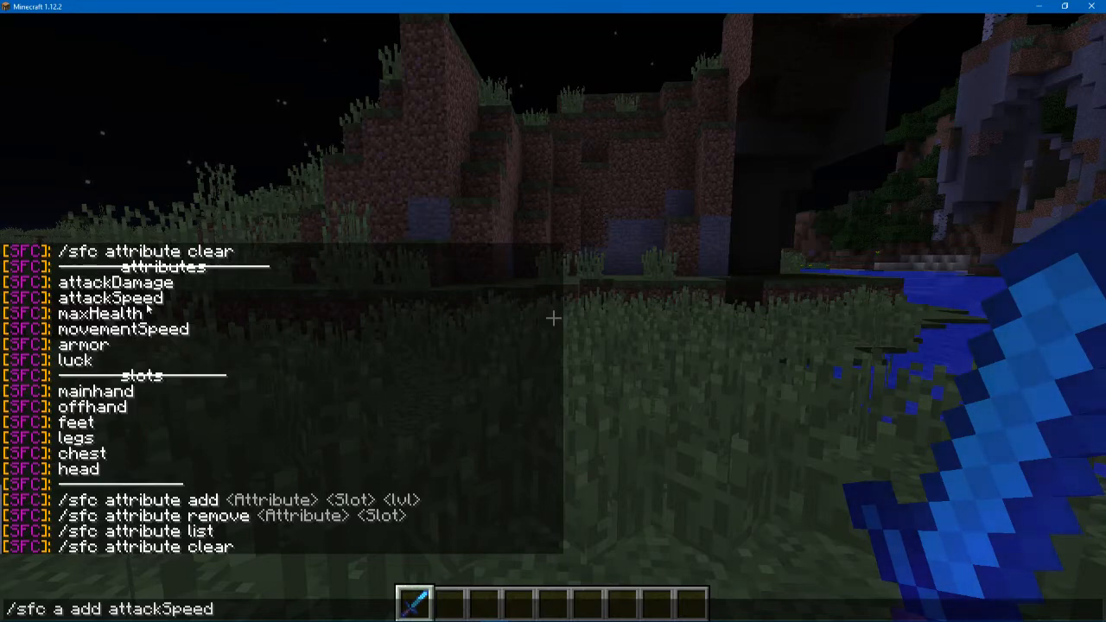
{"action": "type", "text": "main"}
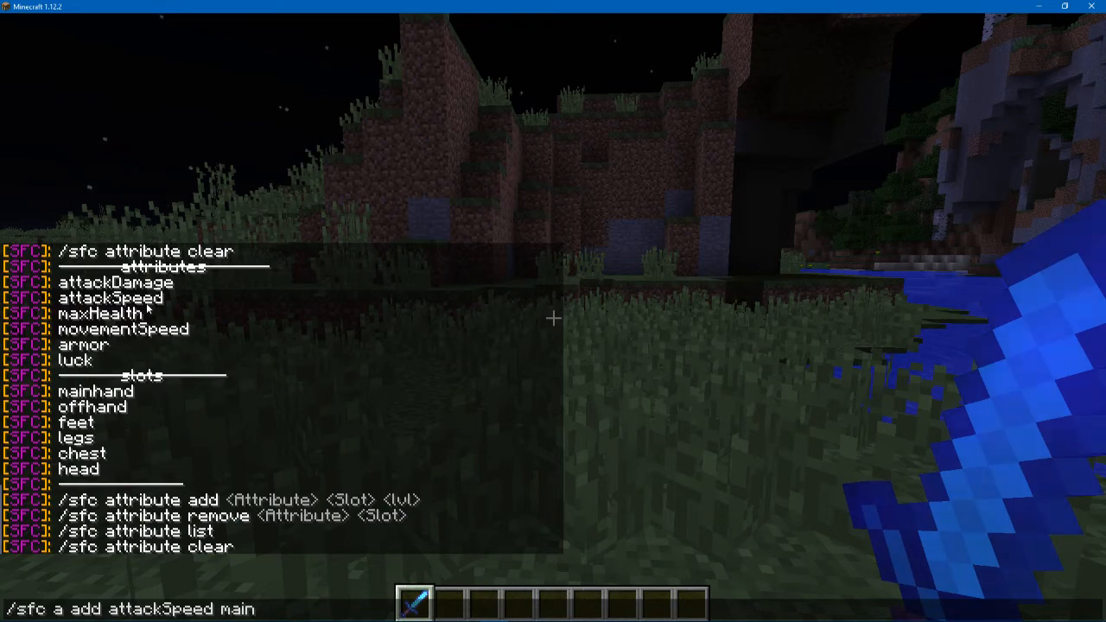
{"action": "type", "text": "hand"}
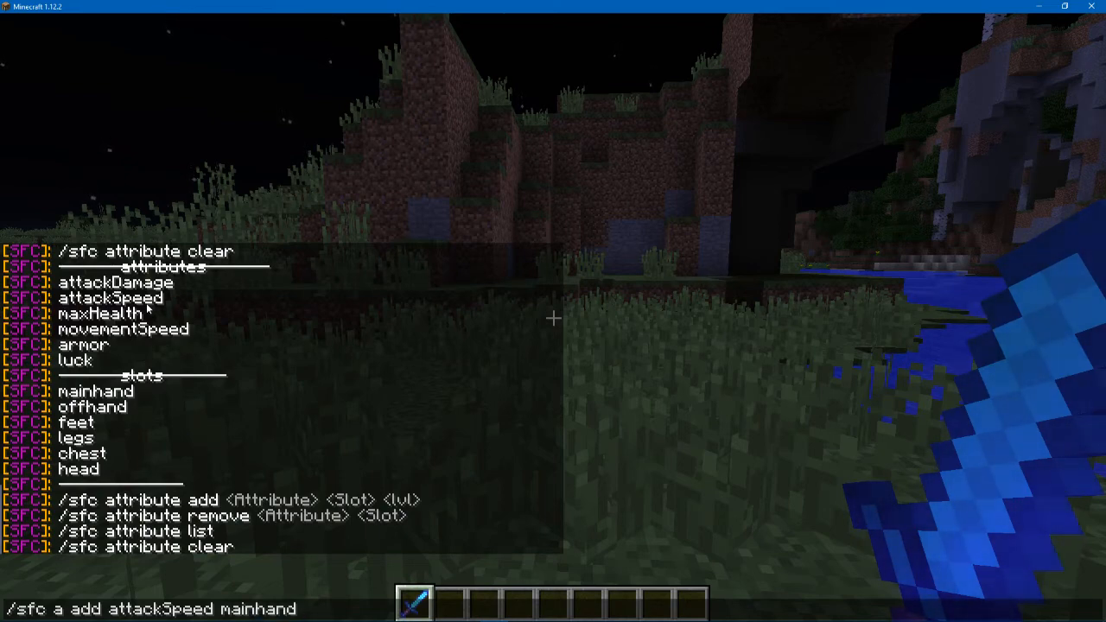
{"action": "key", "text": "enter"}
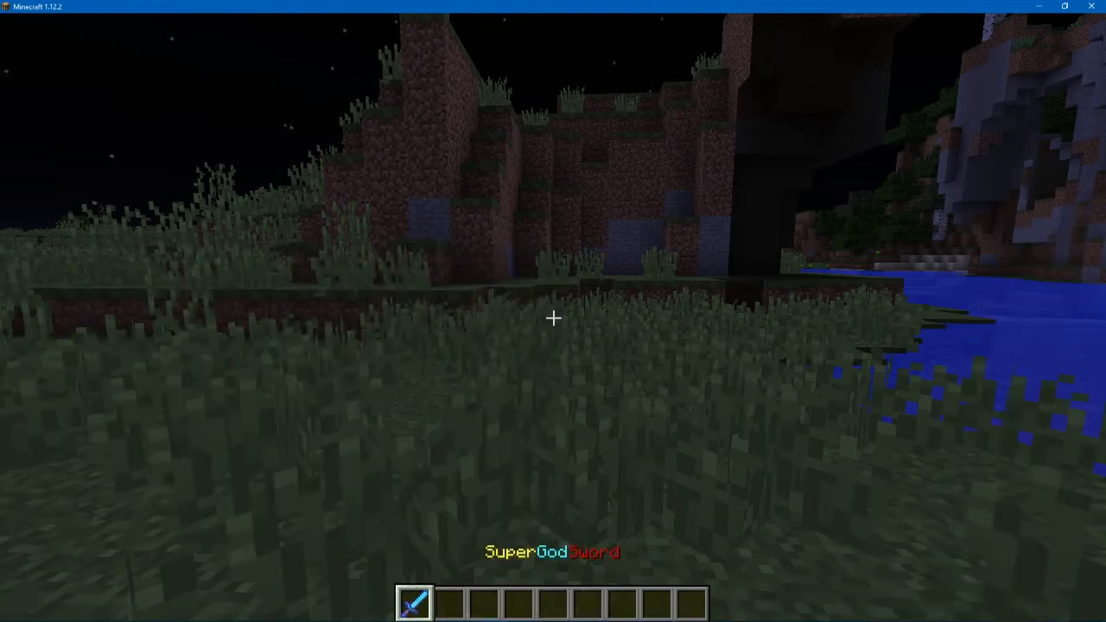
- Recall the command and add attackDamage mainhand 2 to the sword
{"action": "key", "text": "e"}
{"action": "type", "text": "/sfc a add attackD mainhand 2"}
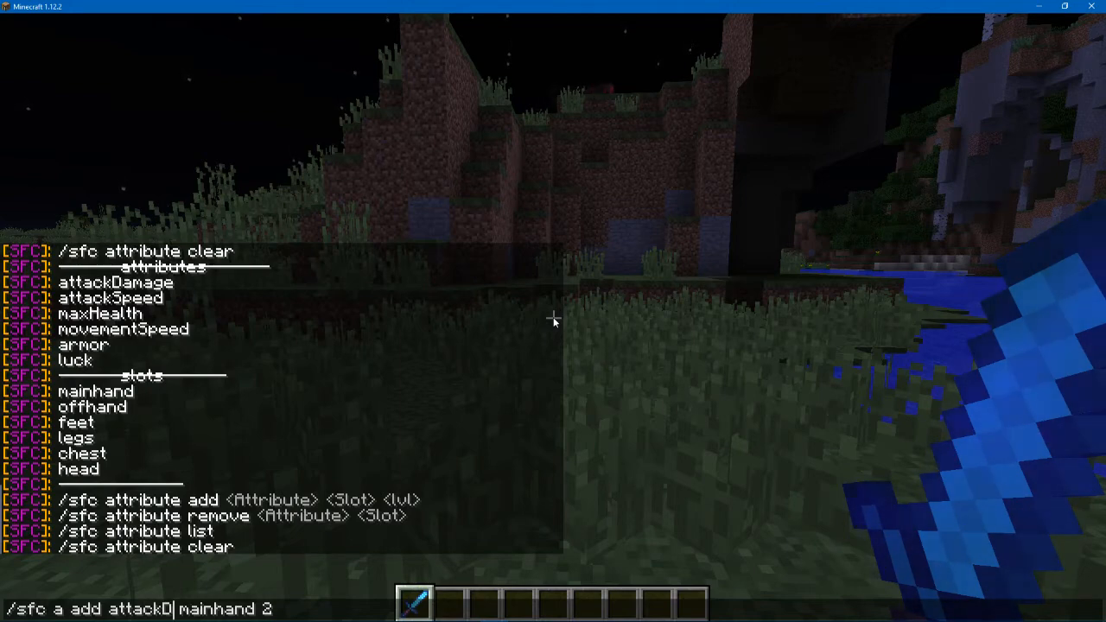
{"action": "key", "text": "tab"}
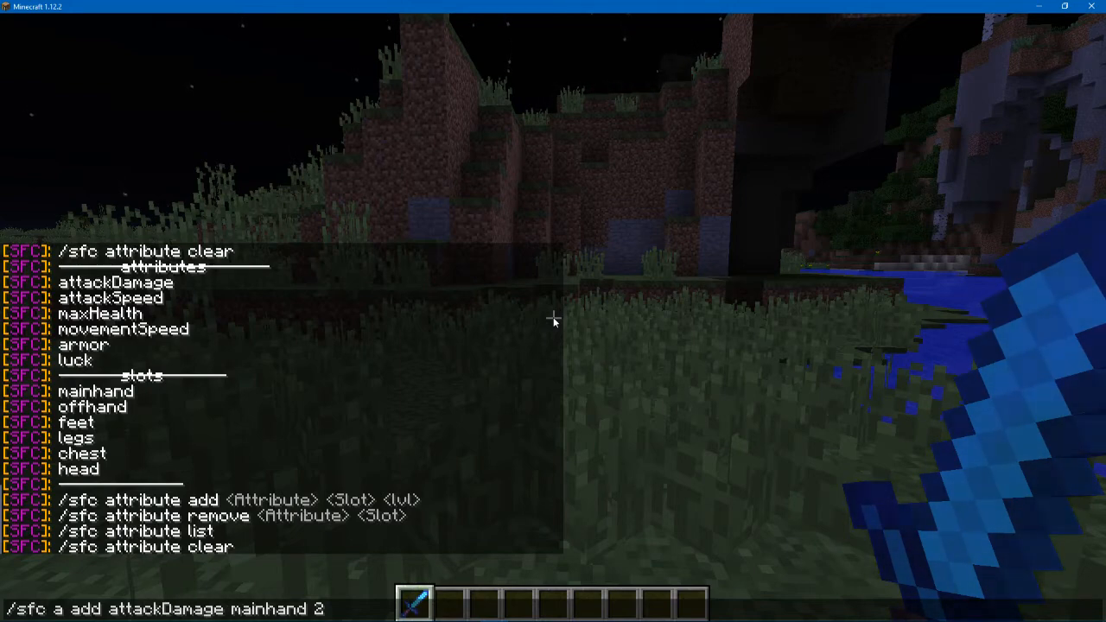
{"action": "key", "text": "BackSpace"}
{"action": "type", "text": "/gamemode"}
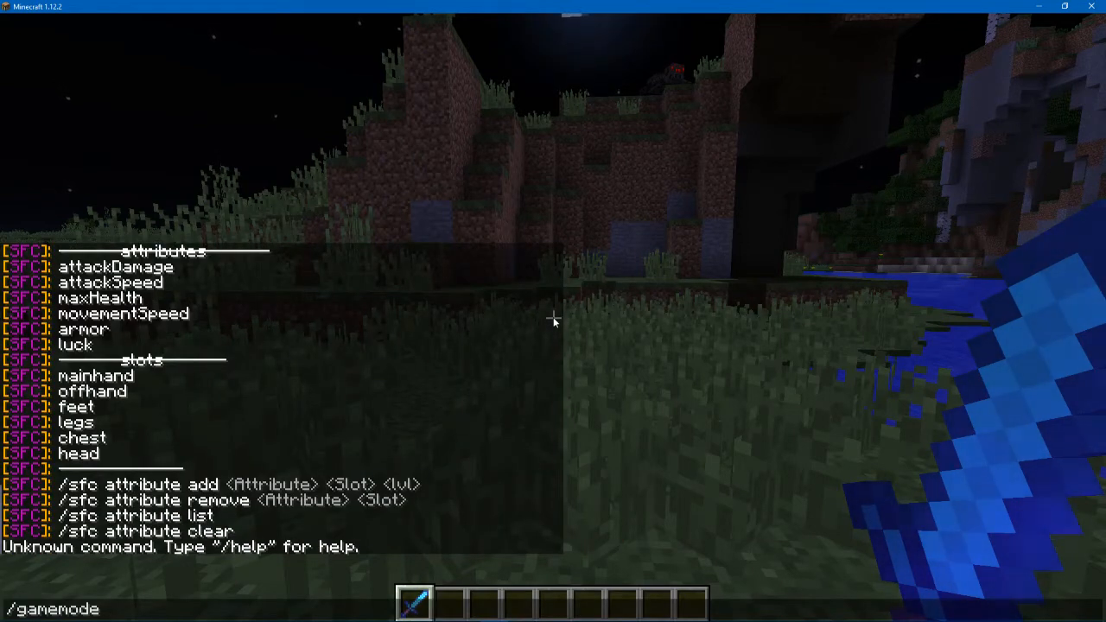
- Switch to survival mode and inspect the sword's Max Health, Attack Speed and Attack Damage bonuses
{"action": "key", "text": "enter"}
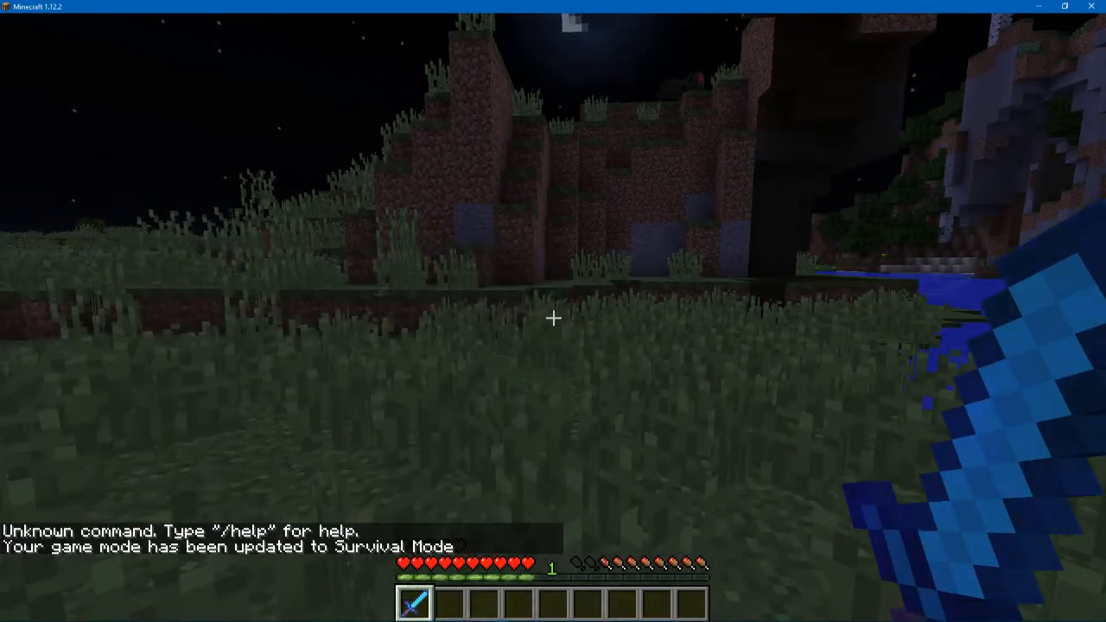
{"action": "key", "text": "e"}
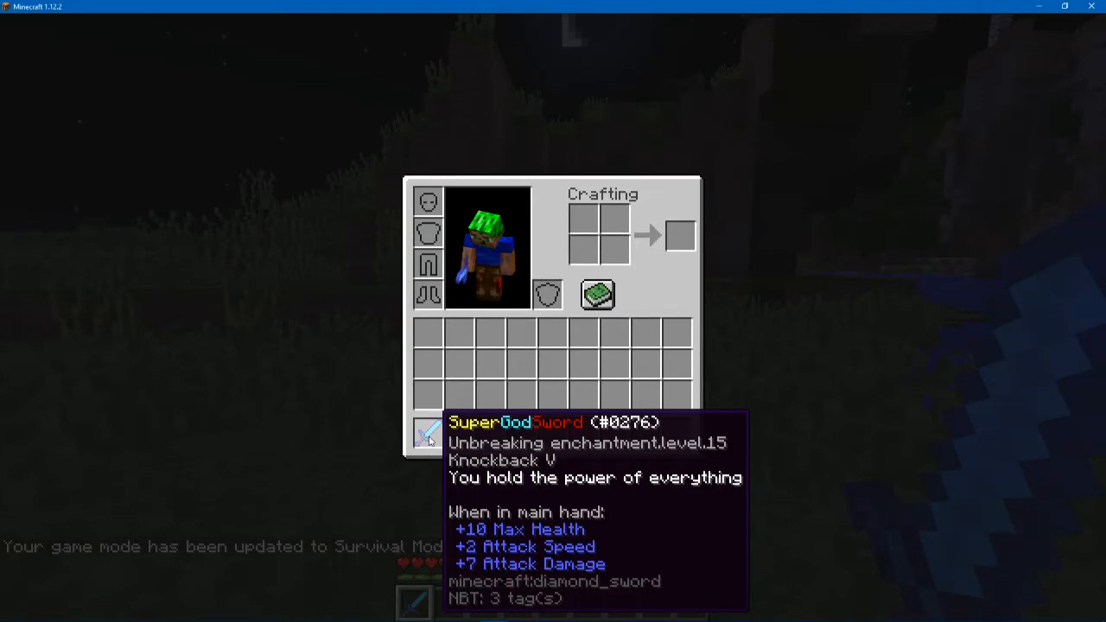
{"action": "key", "text": "Escape"}
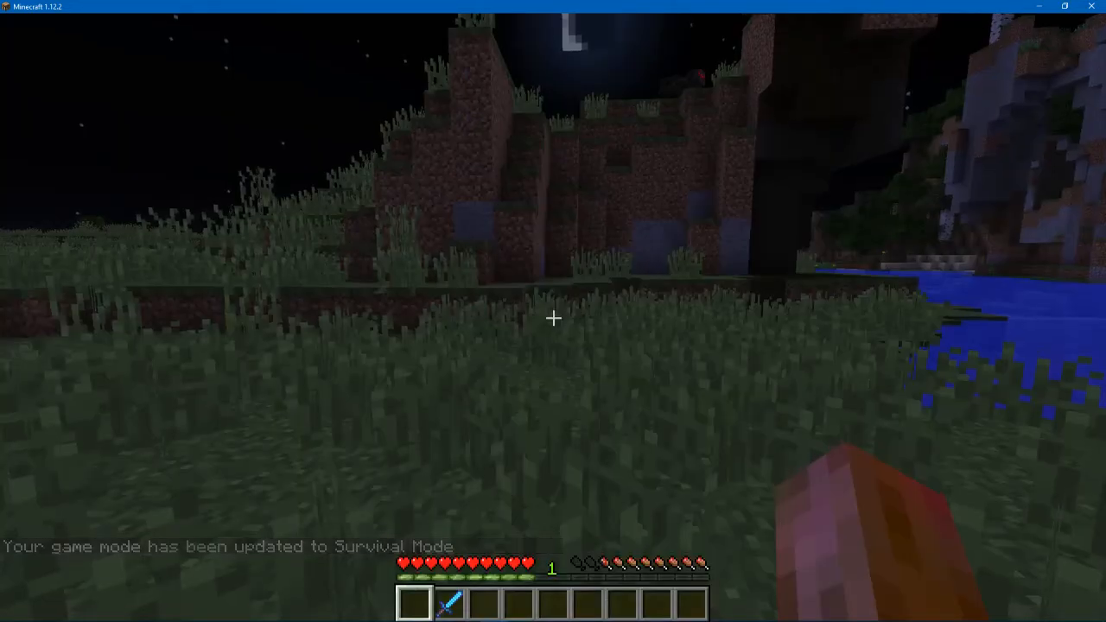
{"action": "key", "text": "e"}
{"action": "type", "text": "/sf"}
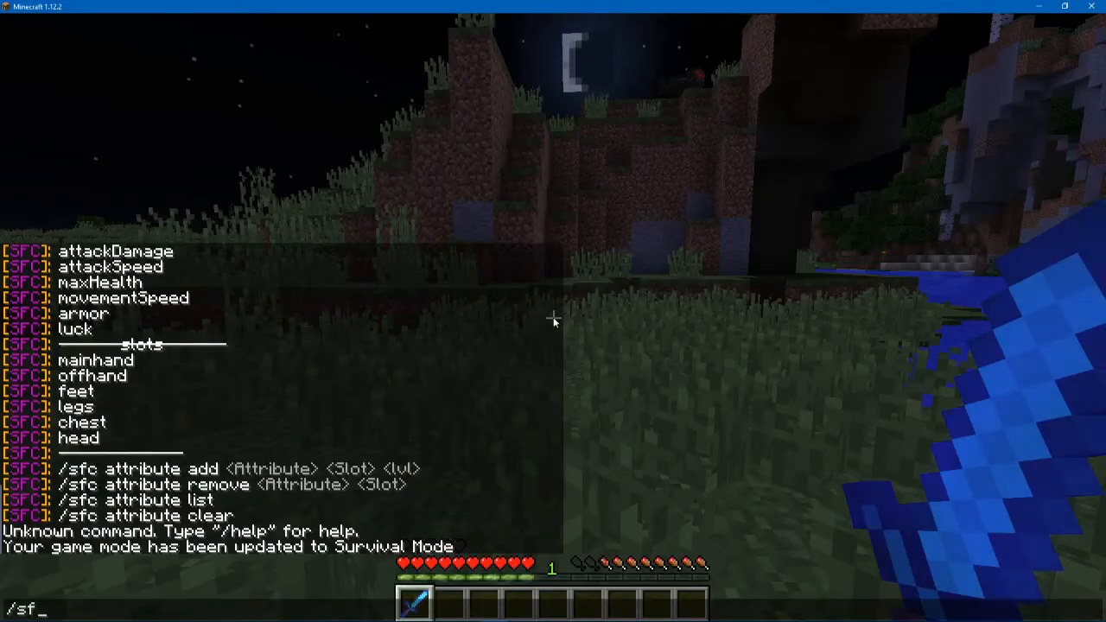
- Run /sf research commands to unlock all research and open the Slimefun Guide
{"action": "type", "text": "guide"}
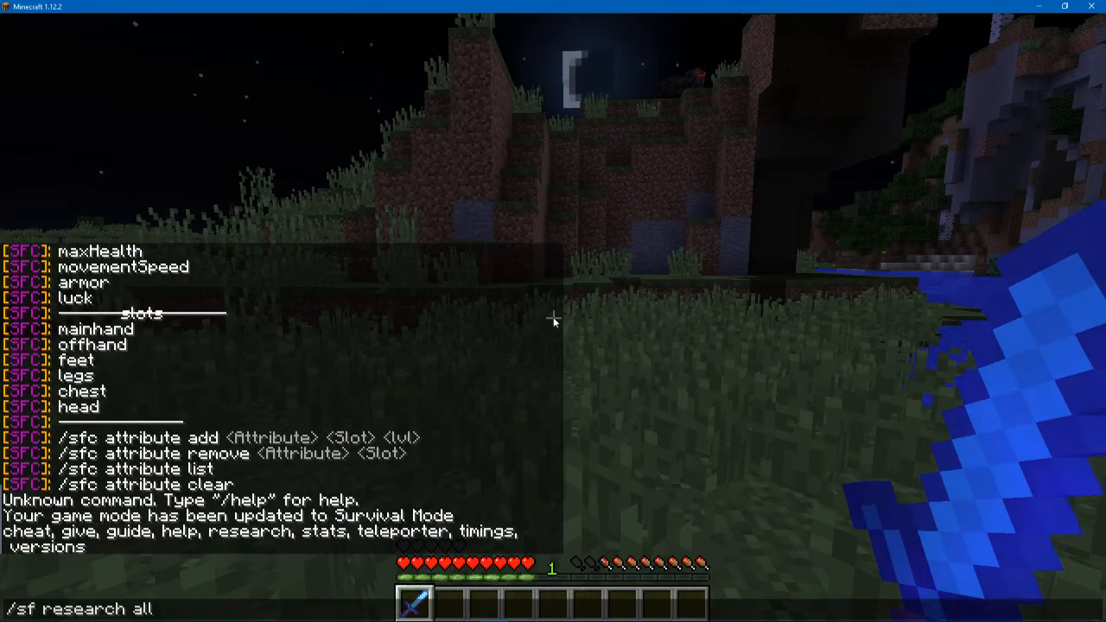
{"action": "key", "text": "enter"}
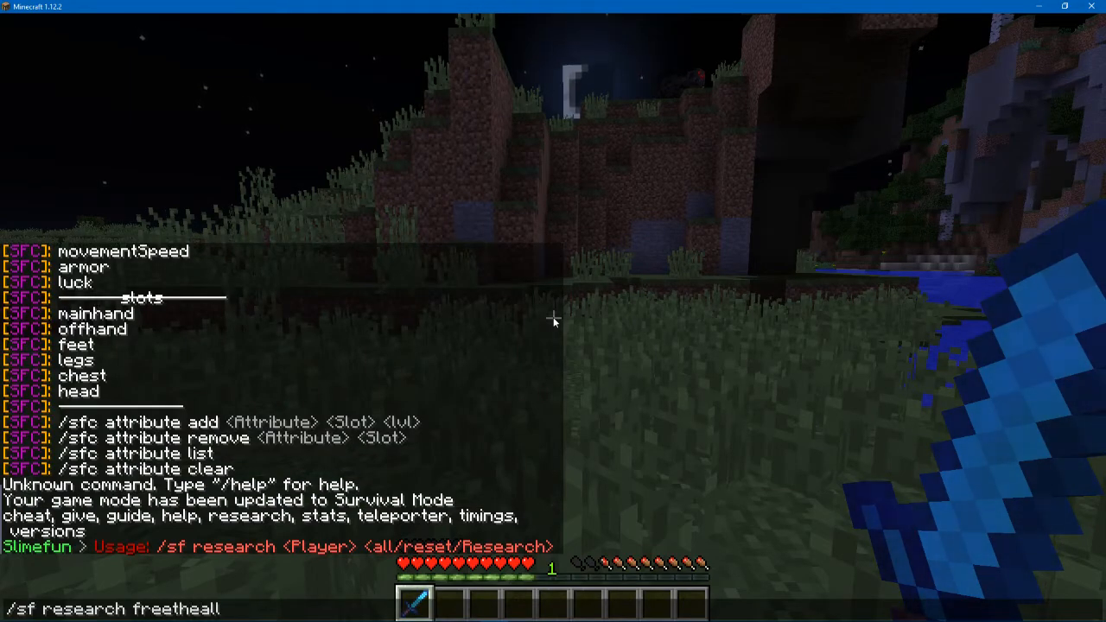
{"action": "key", "text": "enter"}
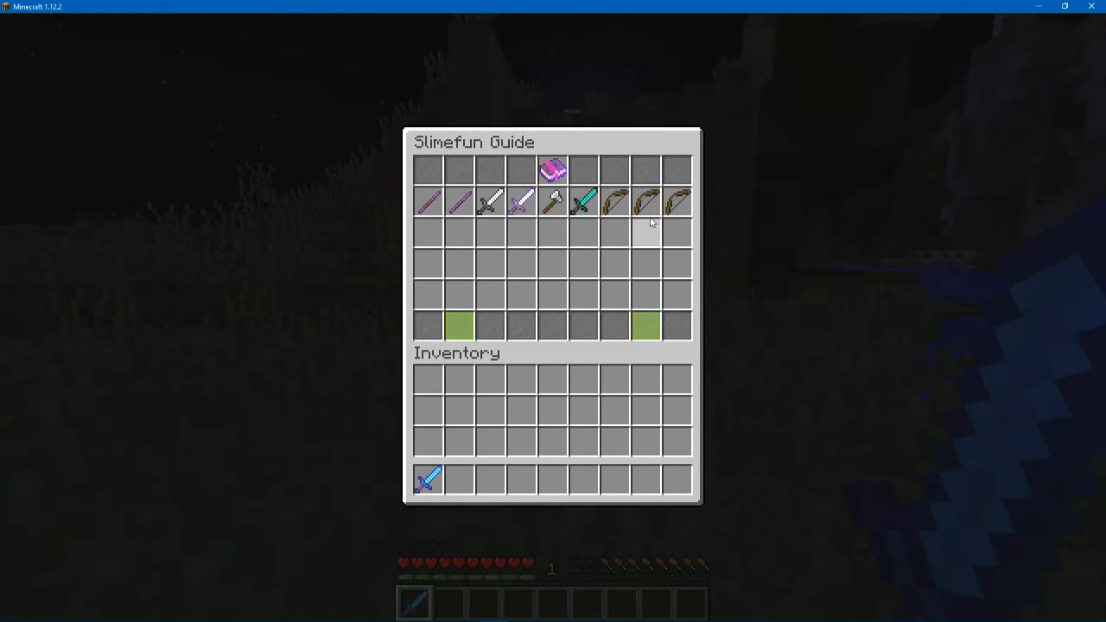
{"action": "mouse_move", "coordinate": [491, 201]}
{"action": "type", "text": "/"}
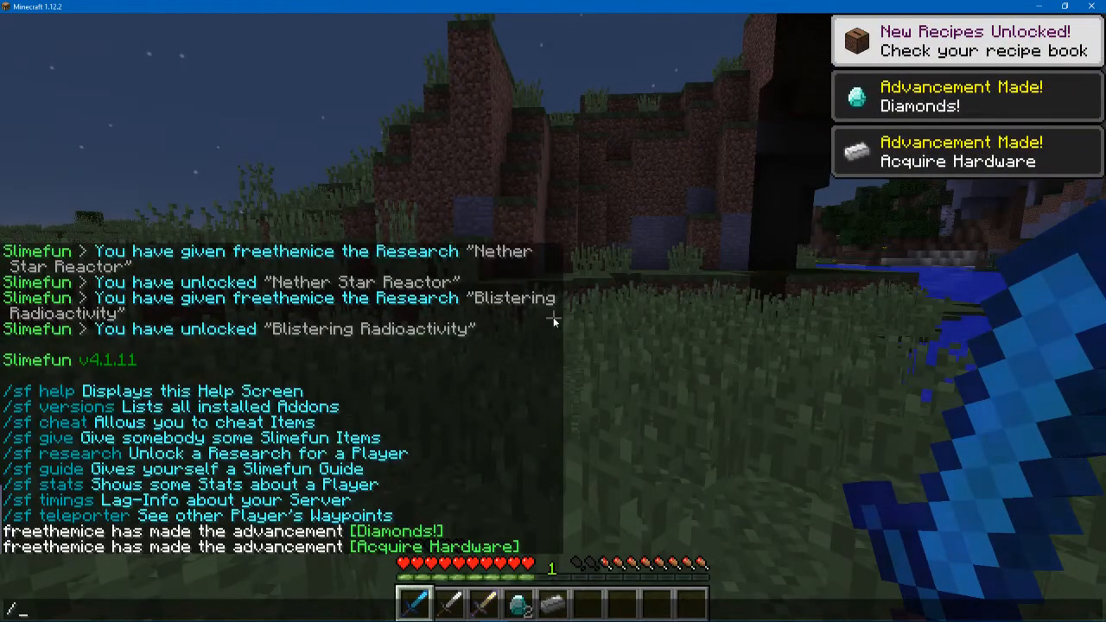
- Run /sfc new SuperGodSword 10 to open the Make Item recipe grid
{"action": "type", "text": "sfc"}
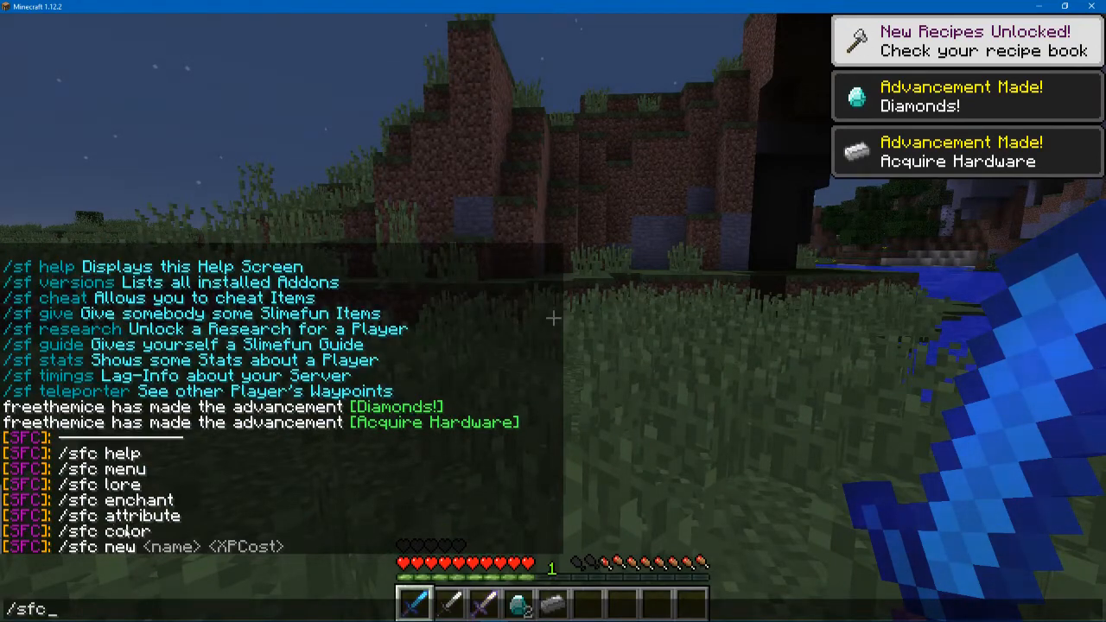
{"action": "type", "text": "new"}
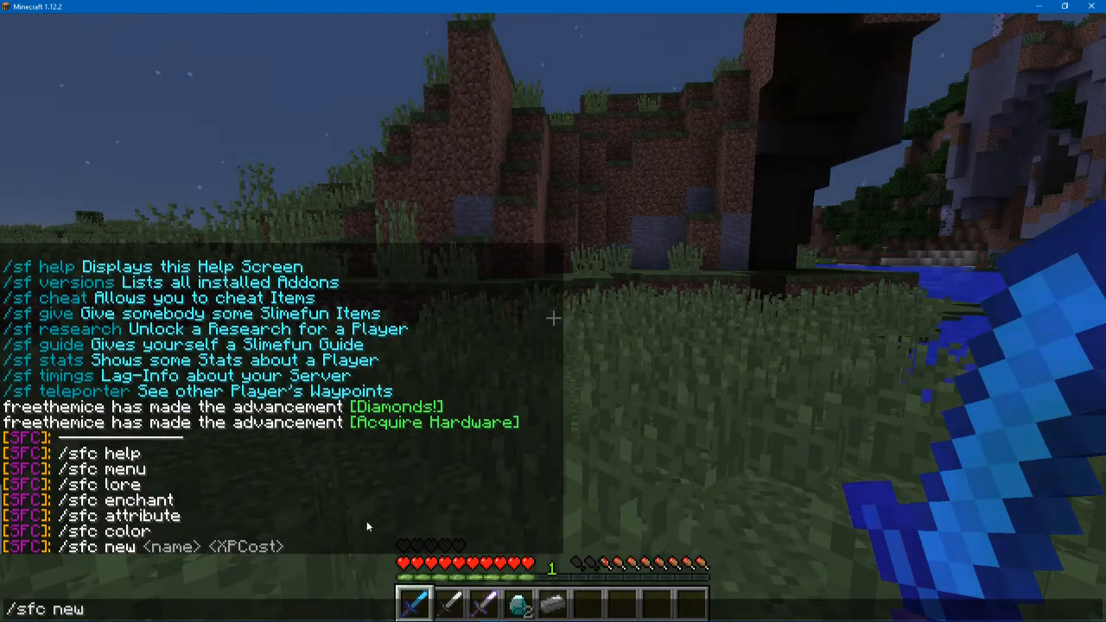
{"action": "key", "text": "e"}
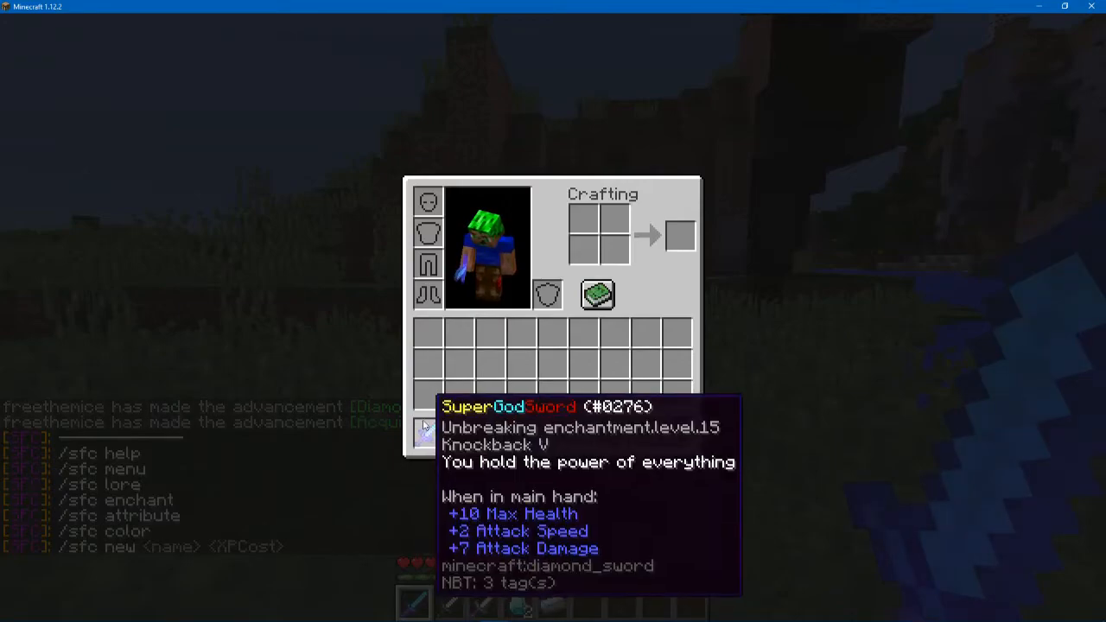
{"action": "key", "text": "Escape"}
{"action": "type", "text": "/sfc new Su"}
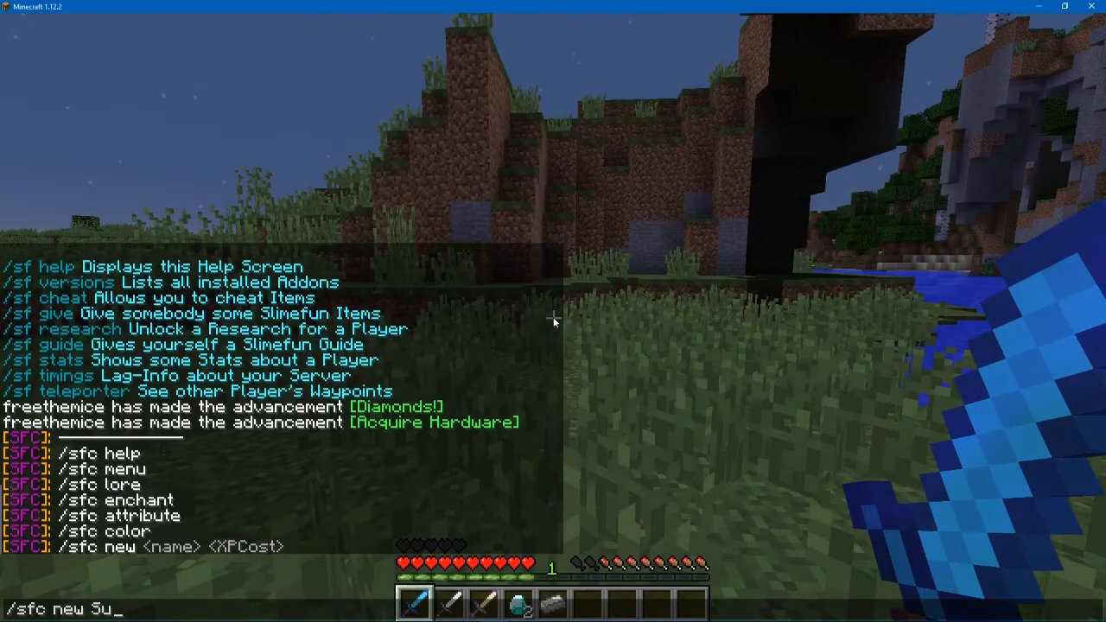
{"action": "type", "text": "perGod"}
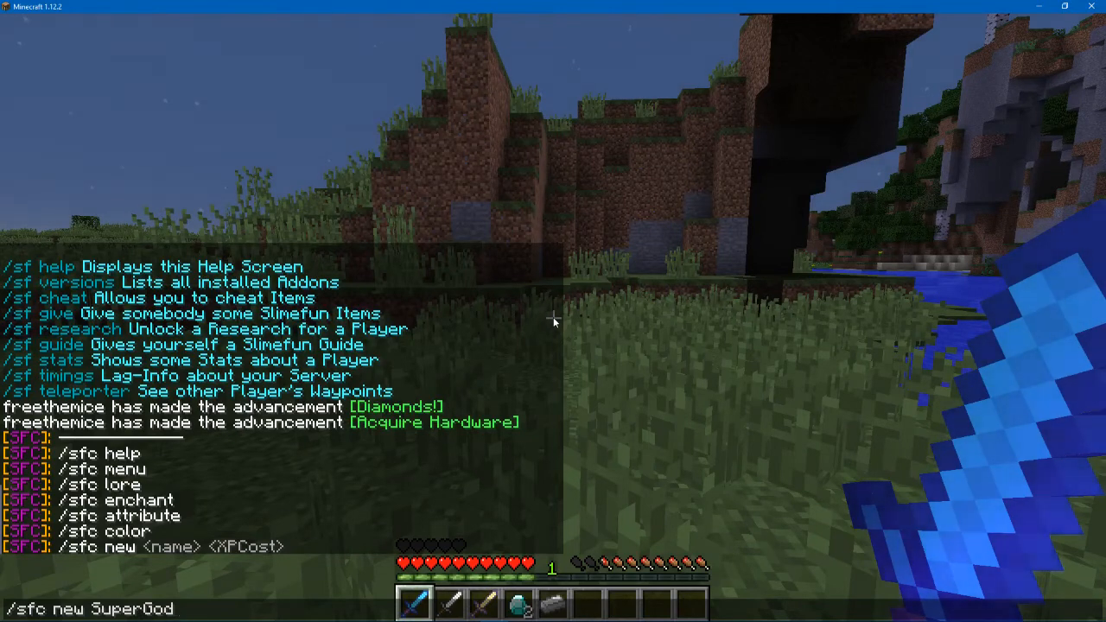
{"action": "type", "text": "Sword"}
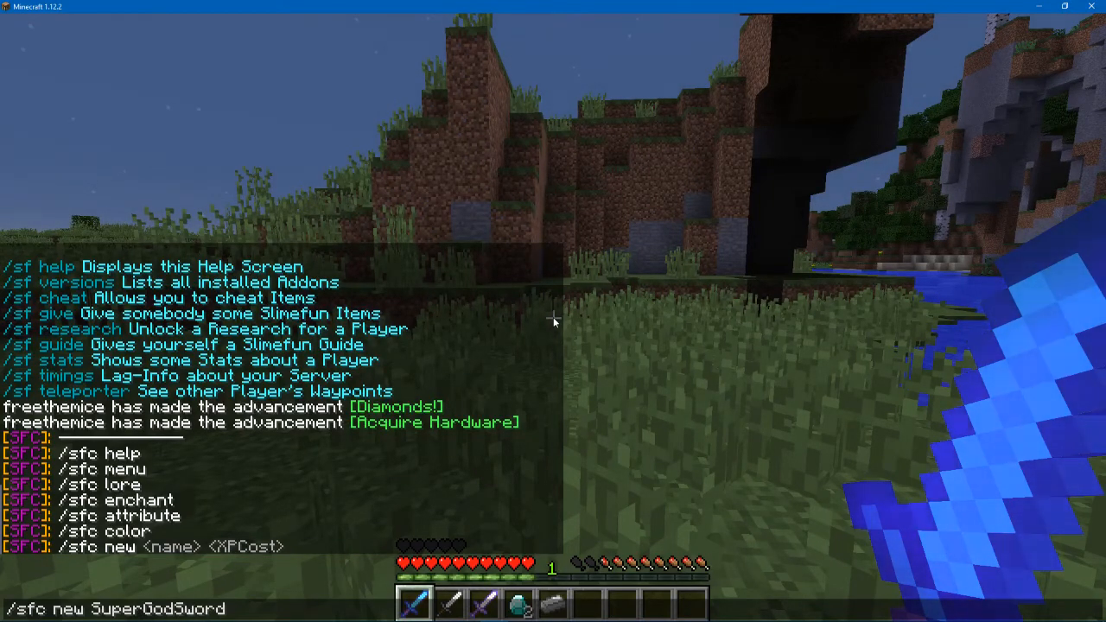
{"action": "type", "text": "10"}
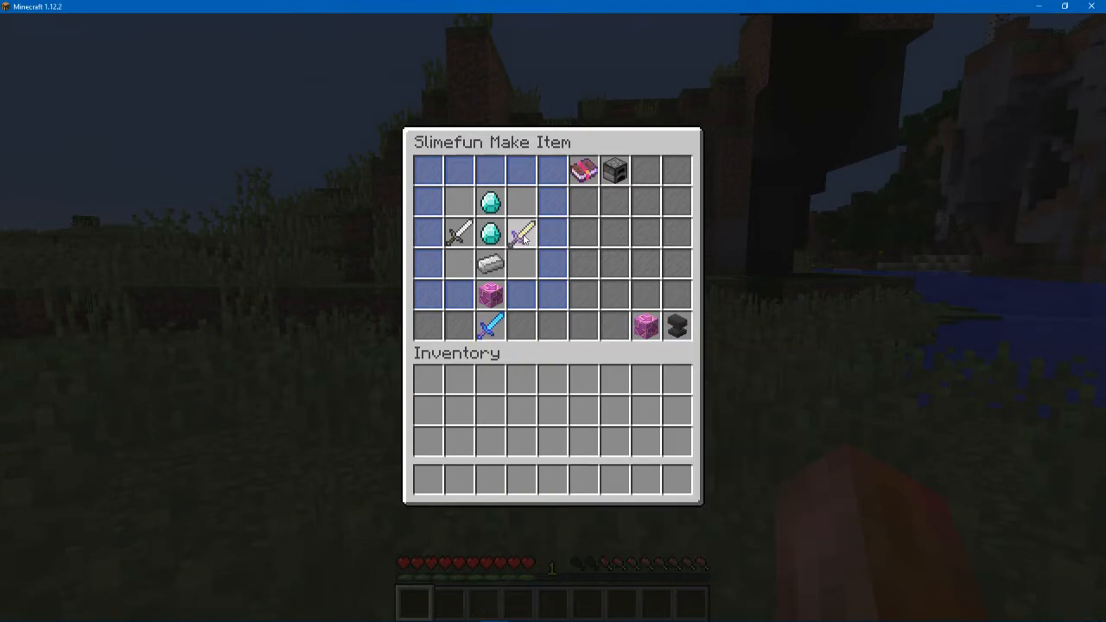
{"action": "mouse_move", "coordinate": [614, 169]}
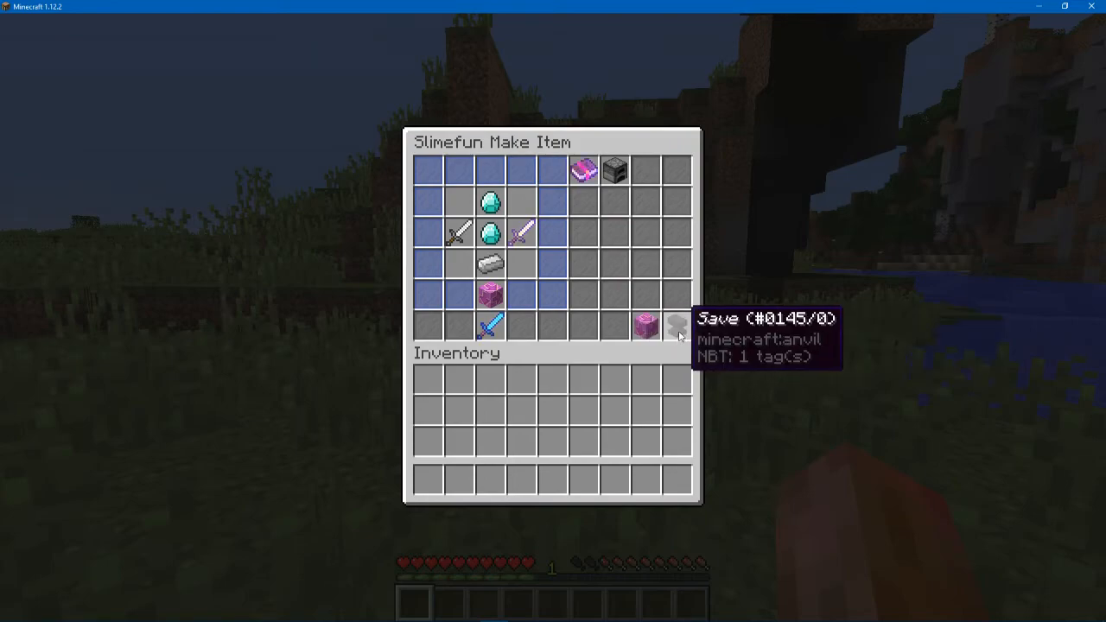
- Save the recipe via the anvil slot and close the Make Item window
{"action": "key", "text": "Escape"}
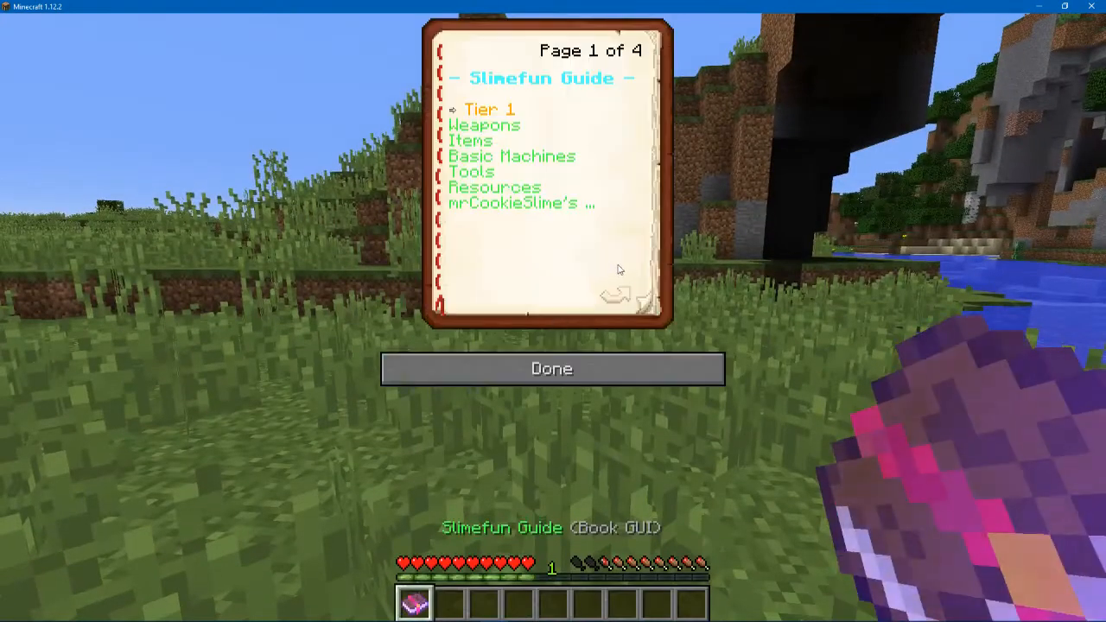
- Page the Slimefun Guide forward to its last page showing the Tier 4 categories
{"action": "left_click", "coordinate": [619, 293]}
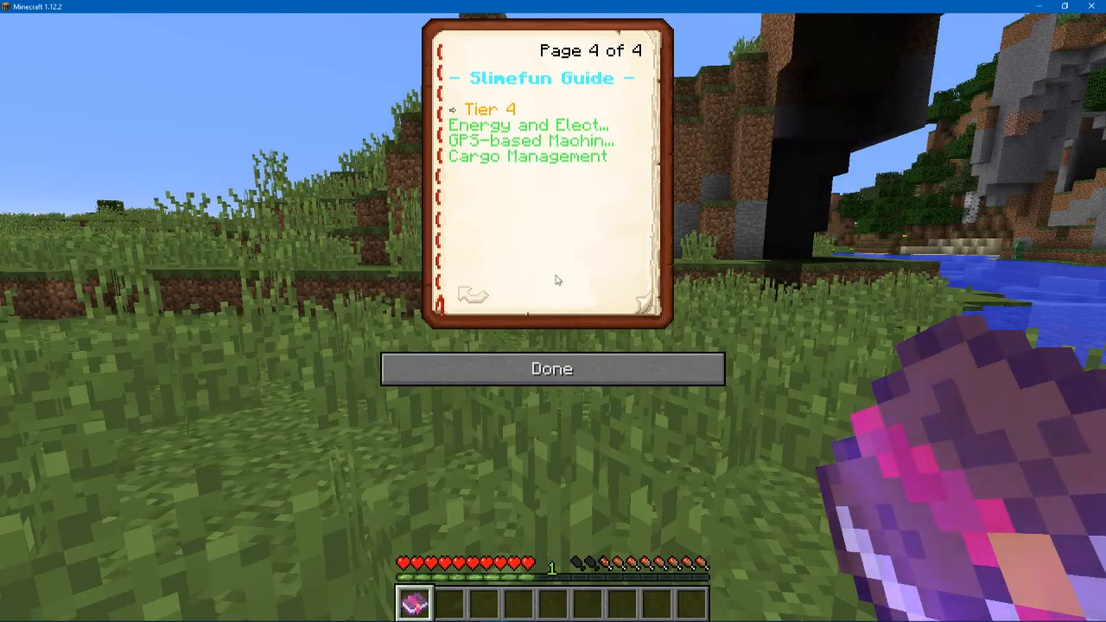
{"action": "left_click", "coordinate": [551, 370]}
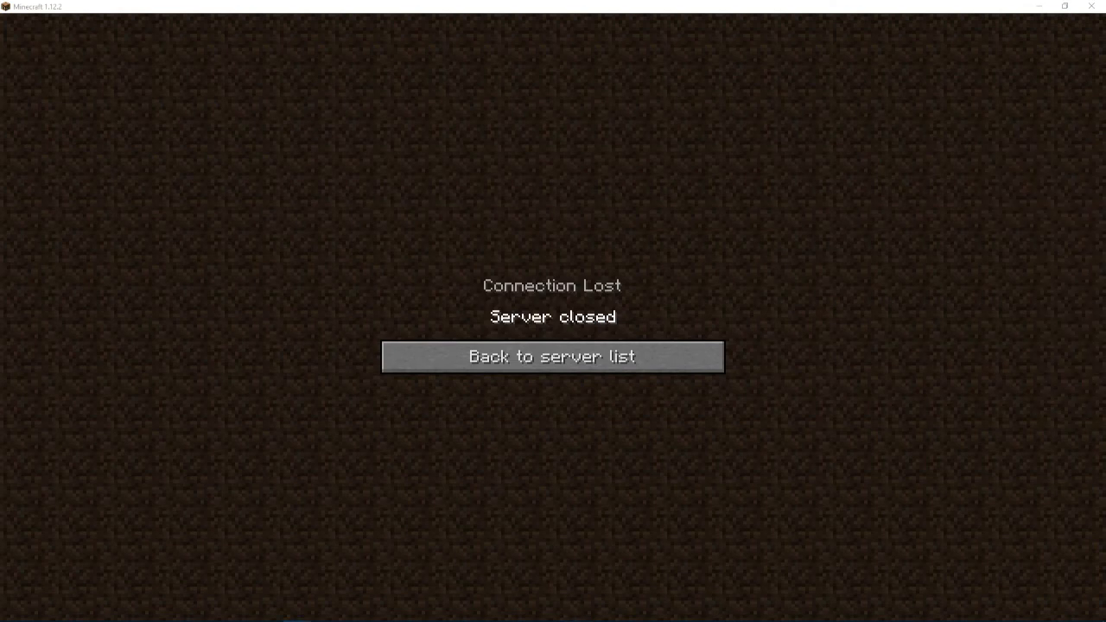
{"action": "left_click", "coordinate": [553, 356]}
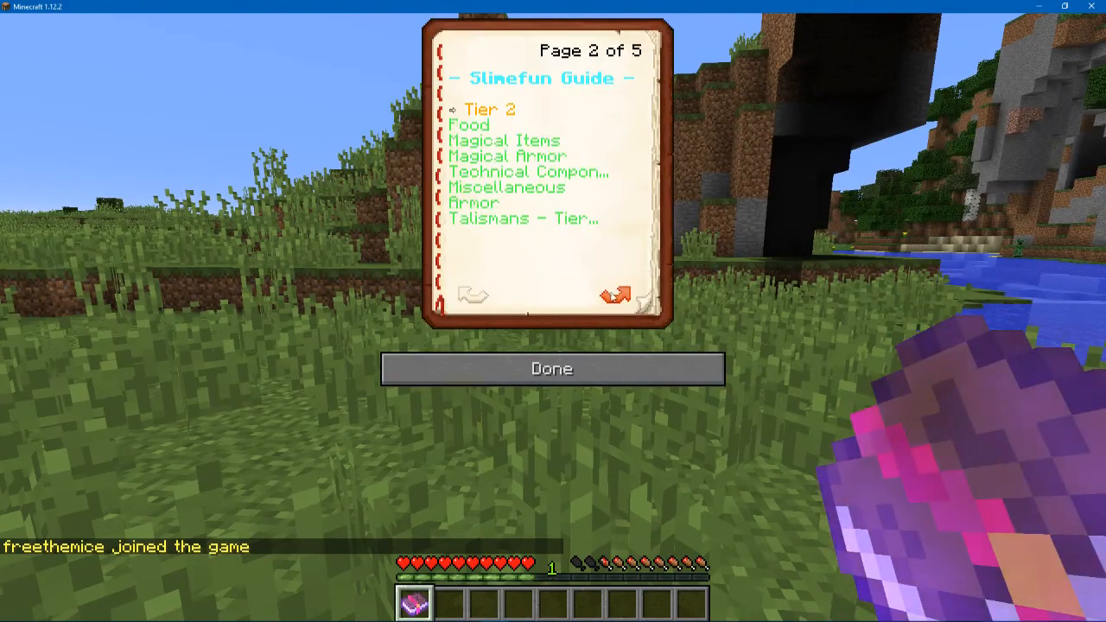
- Go to the guide's last page, enter Extra Gear and attempt to unlock SuperGodSword
{"action": "left_click", "coordinate": [616, 294]}
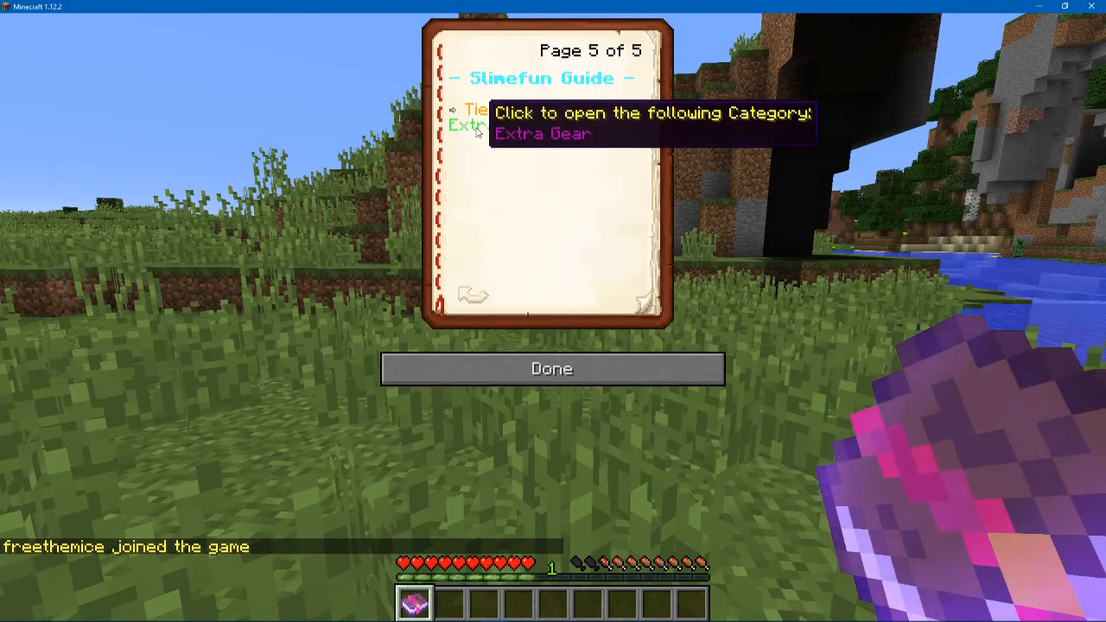
{"action": "left_click", "coordinate": [466, 125]}
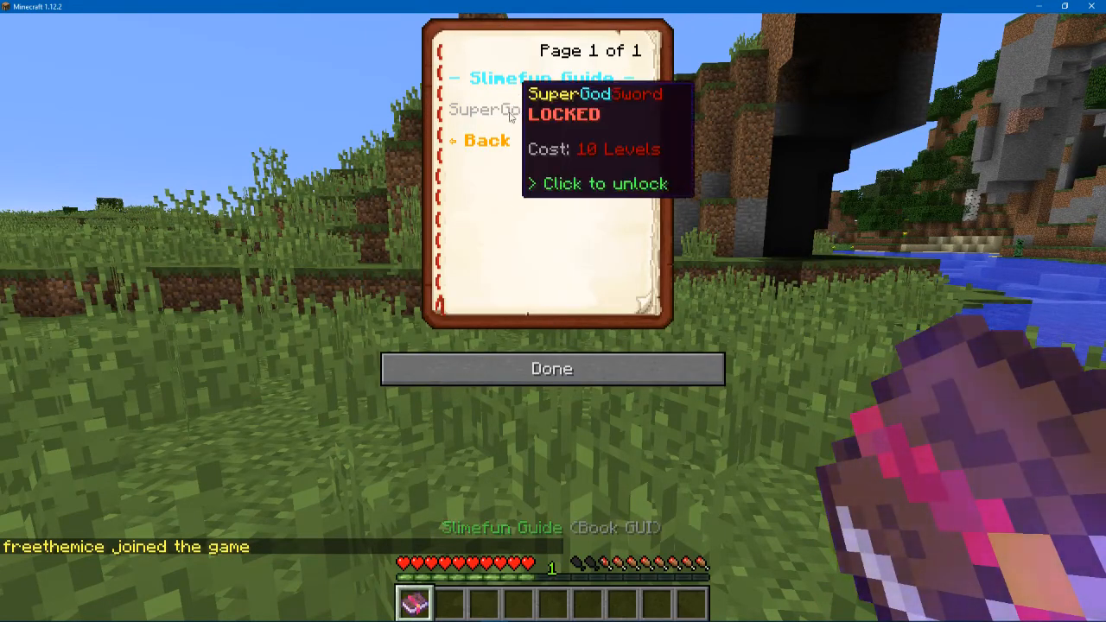
{"action": "left_click", "coordinate": [551, 370]}
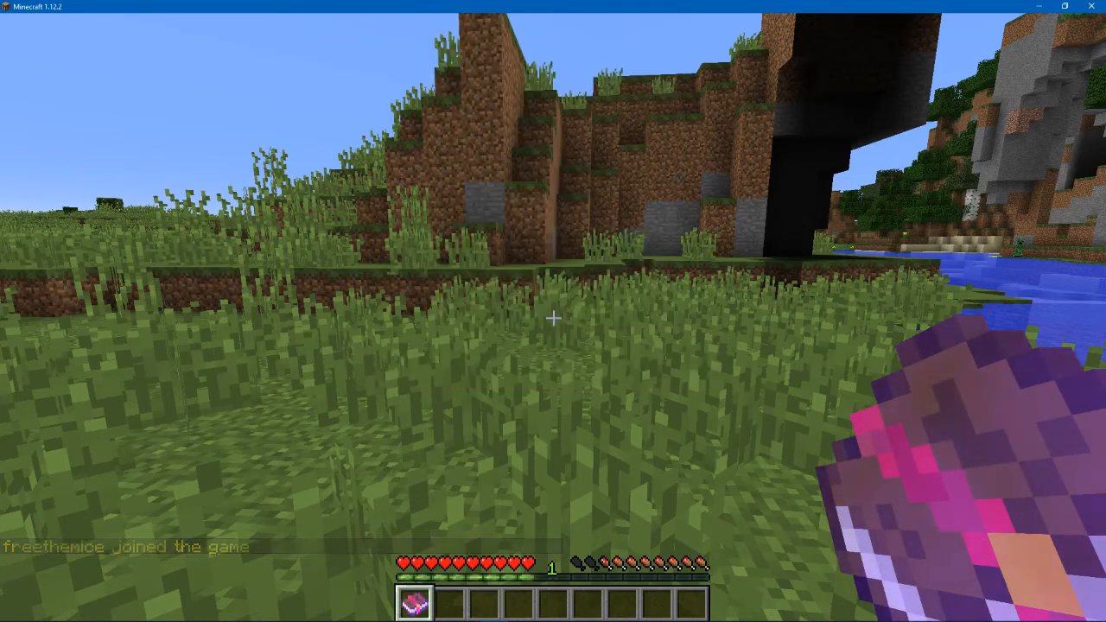
- Switch to creative mode with /gamemode, unlock the SuperGodSword research, then run /sf
{"action": "type", "text": "/gamemod"}
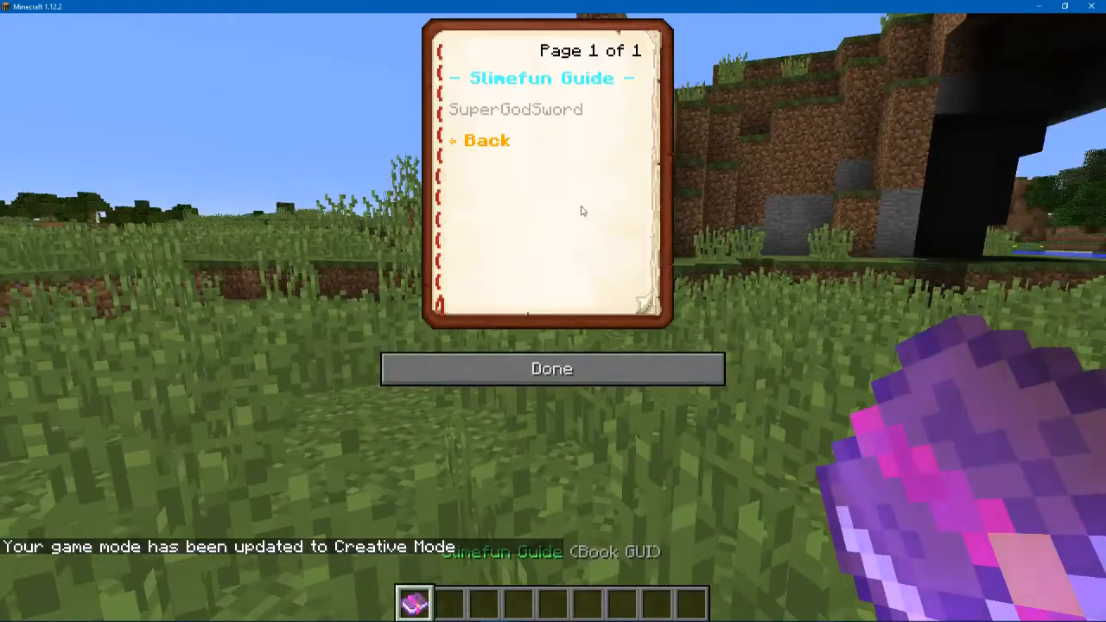
{"action": "left_click", "coordinate": [515, 111]}
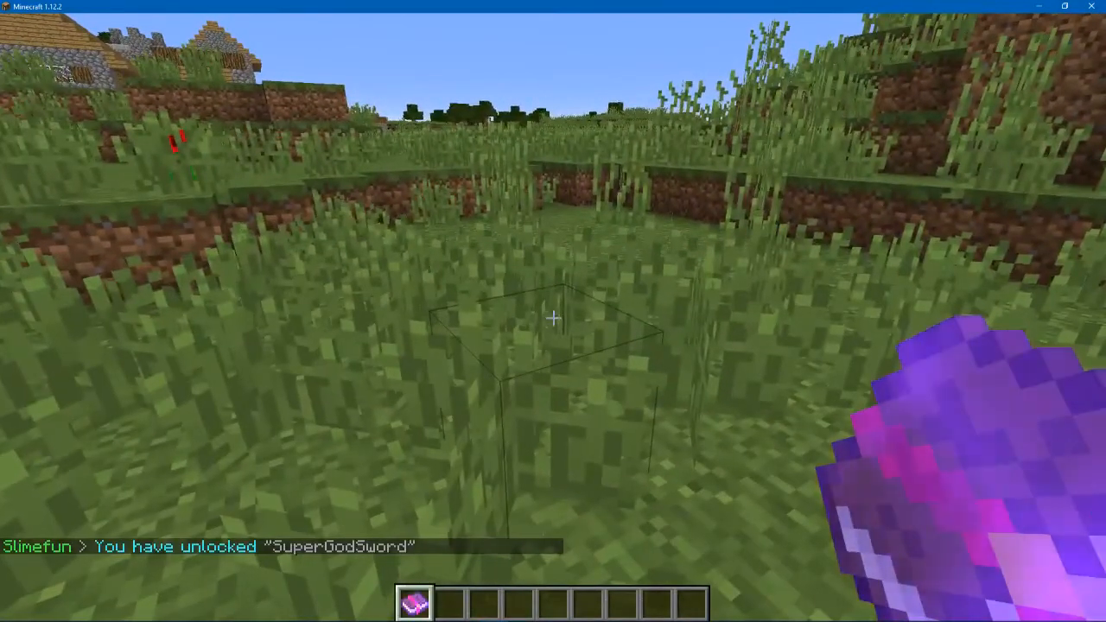
{"action": "type", "text": "/sf"}
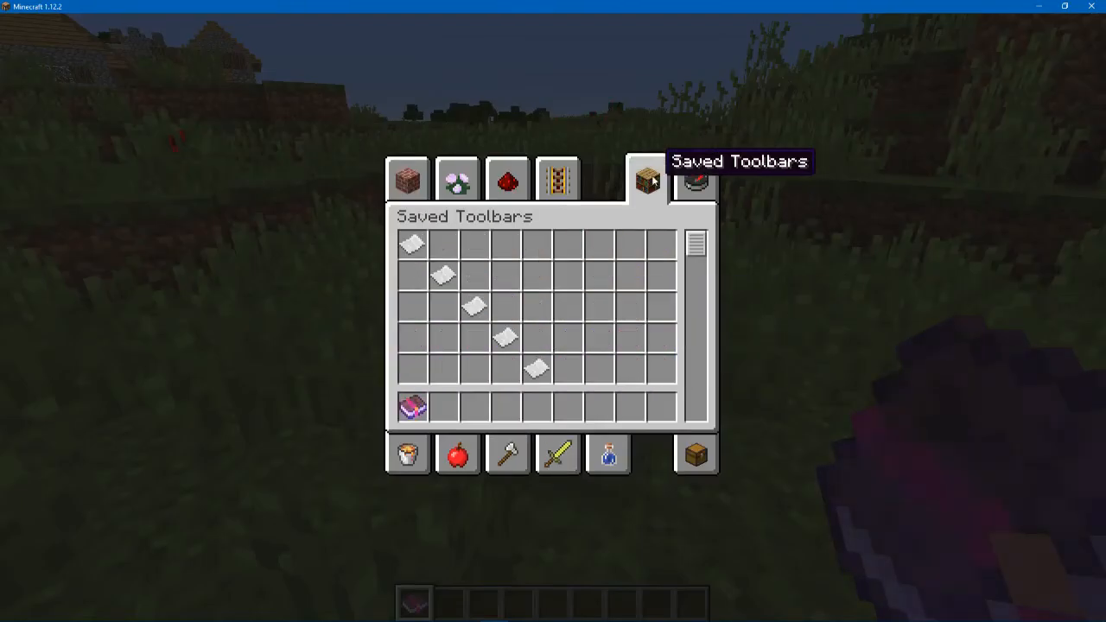
- Take a dispenser from the Redstone creative tab and open the placed magic workbench's dispenser
{"action": "left_click", "coordinate": [695, 180]}
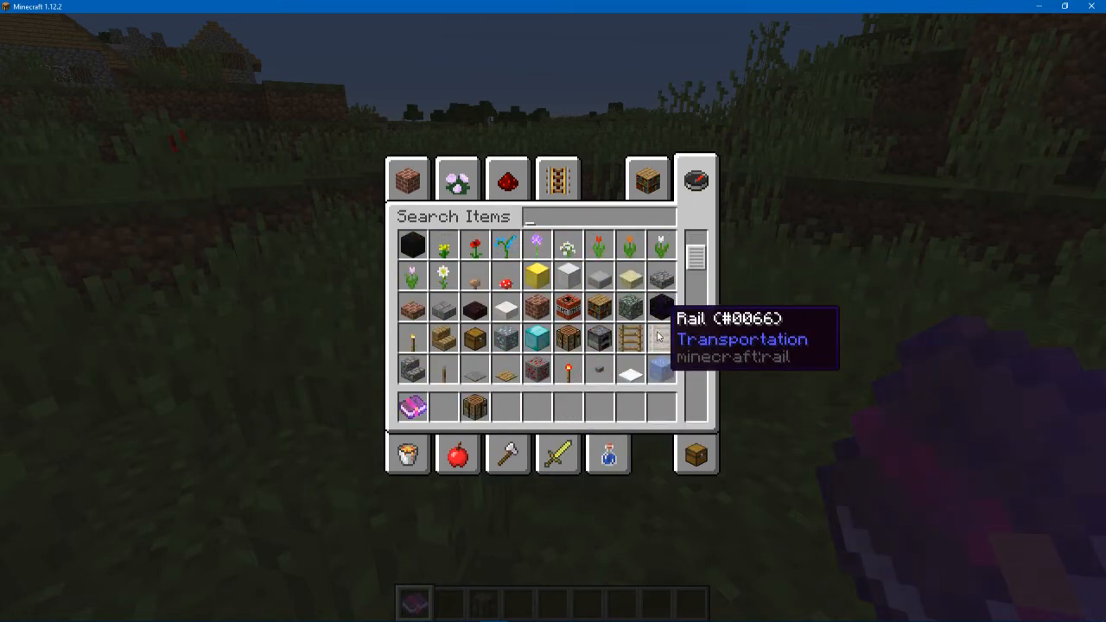
{"action": "mouse_move", "coordinate": [536, 246]}
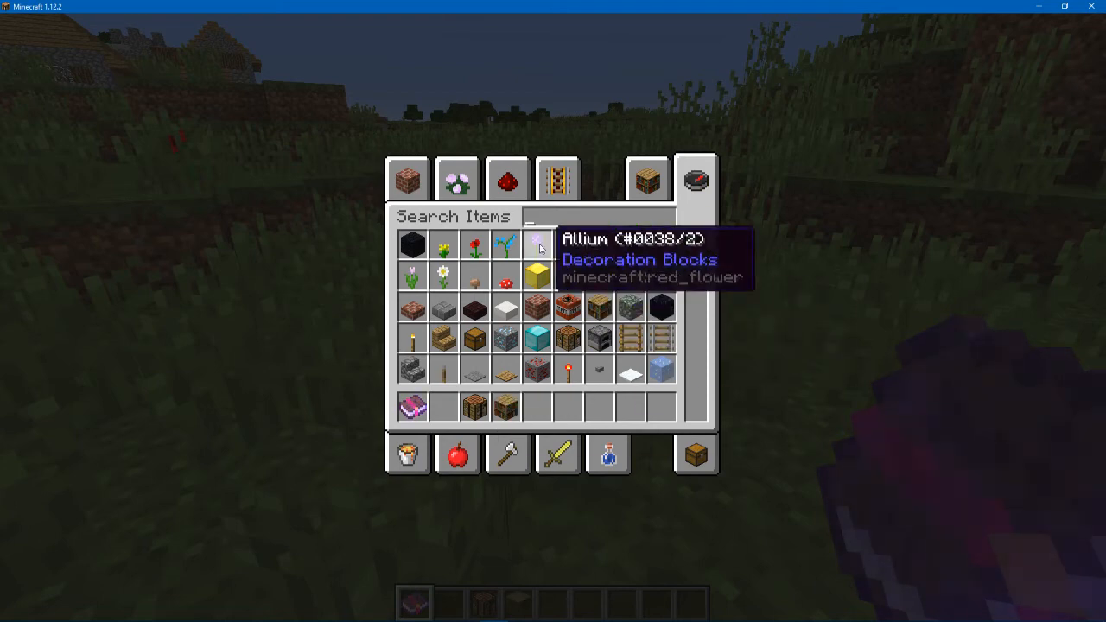
{"action": "left_click", "coordinate": [506, 180]}
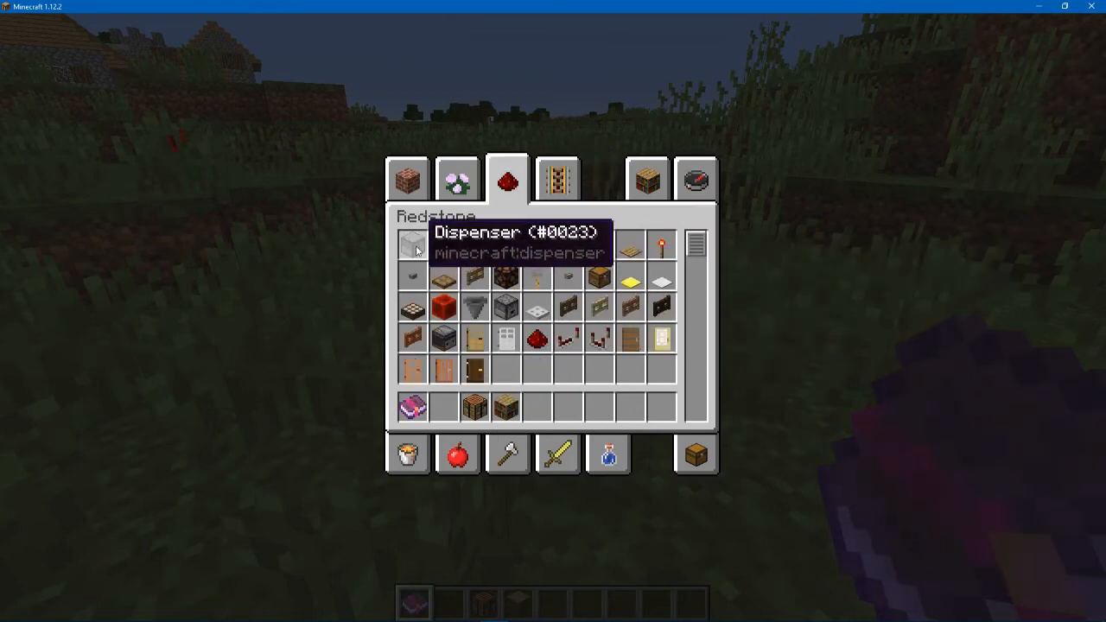
{"action": "mouse_move", "coordinate": [474, 408]}
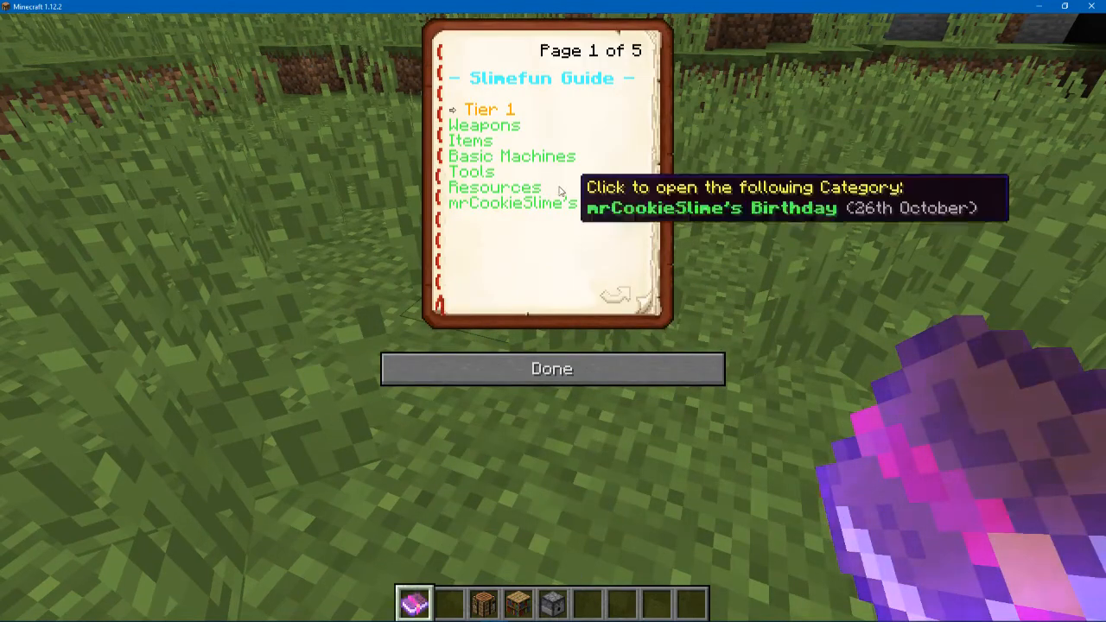
{"action": "left_click", "coordinate": [484, 156]}
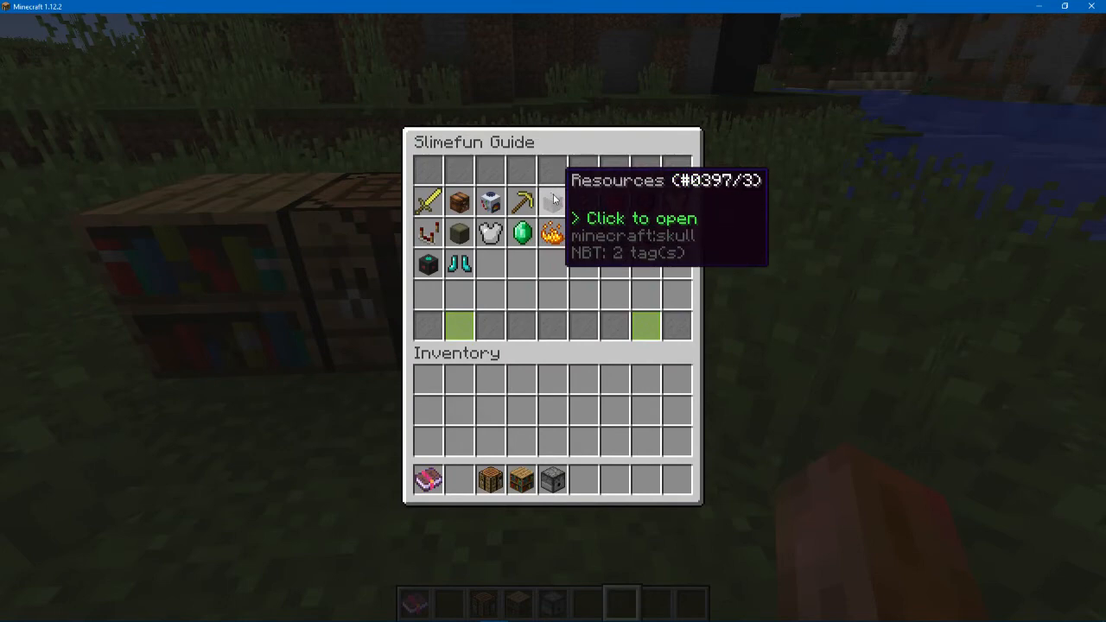
{"action": "left_click", "coordinate": [554, 201]}
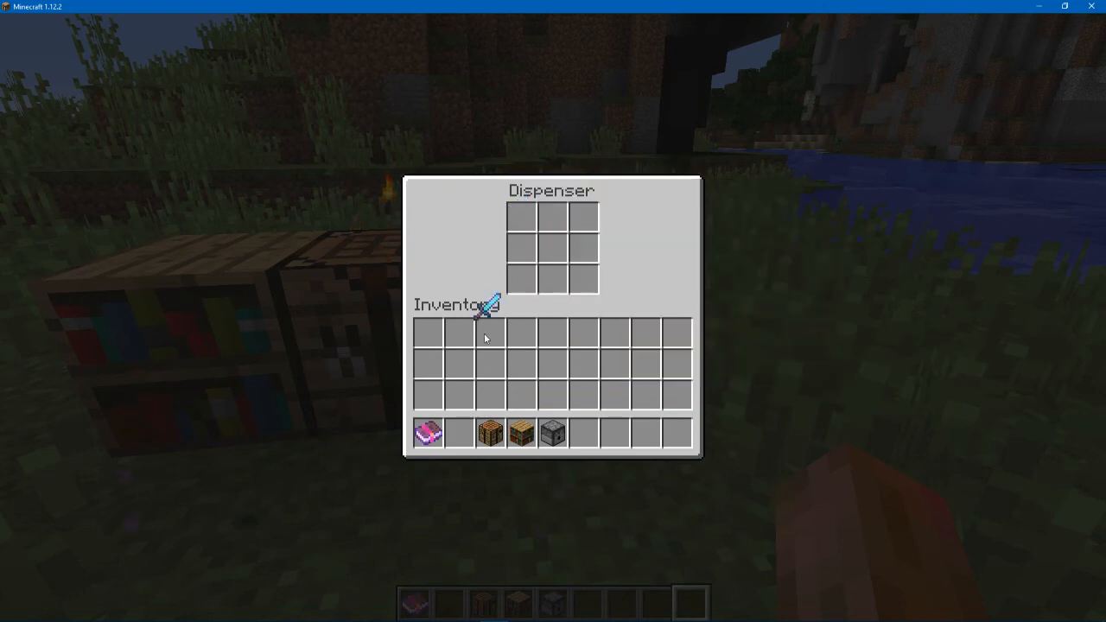
- Close the dispenser and run /sfc then the sg command to get the SuperGodSword in hand
{"action": "key", "text": "Escape"}
{"action": "type", "text": "/s"}
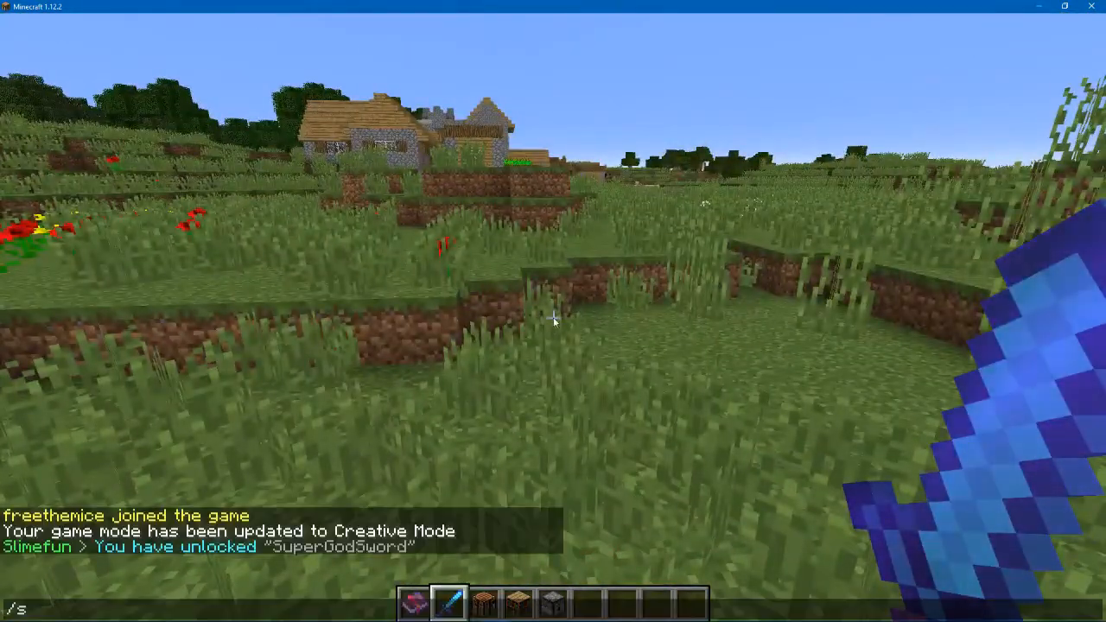
{"action": "type", "text": "fc"}
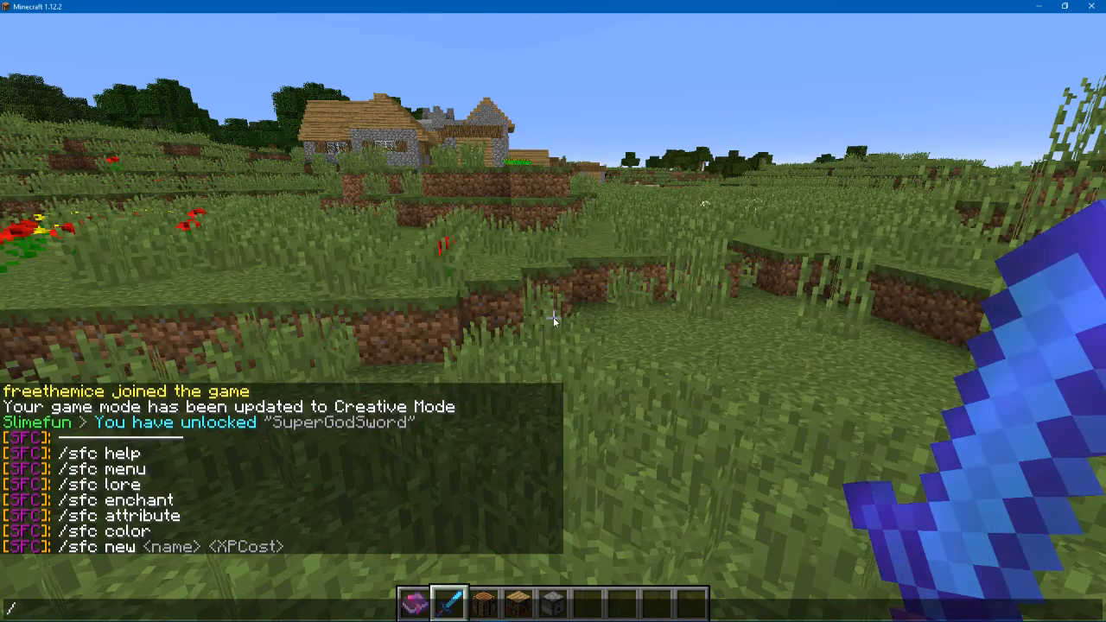
{"action": "type", "text": "sg"}
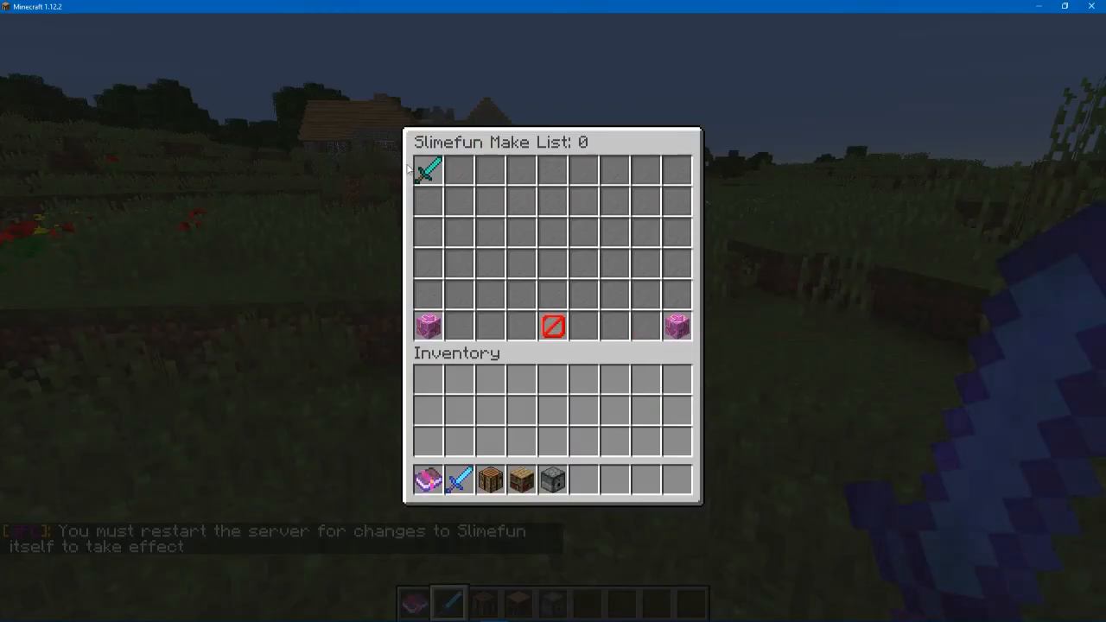
{"action": "mouse_move", "coordinate": [553, 326]}
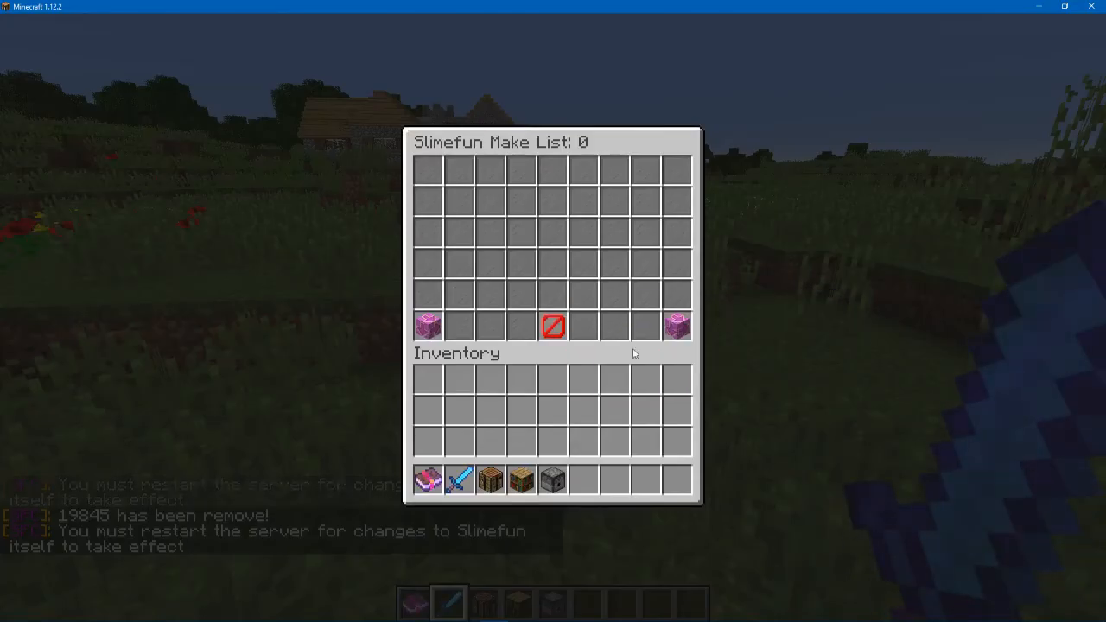
- Close the Make List window after removing the SuperGodSword entry
{"action": "key", "text": "Escape"}
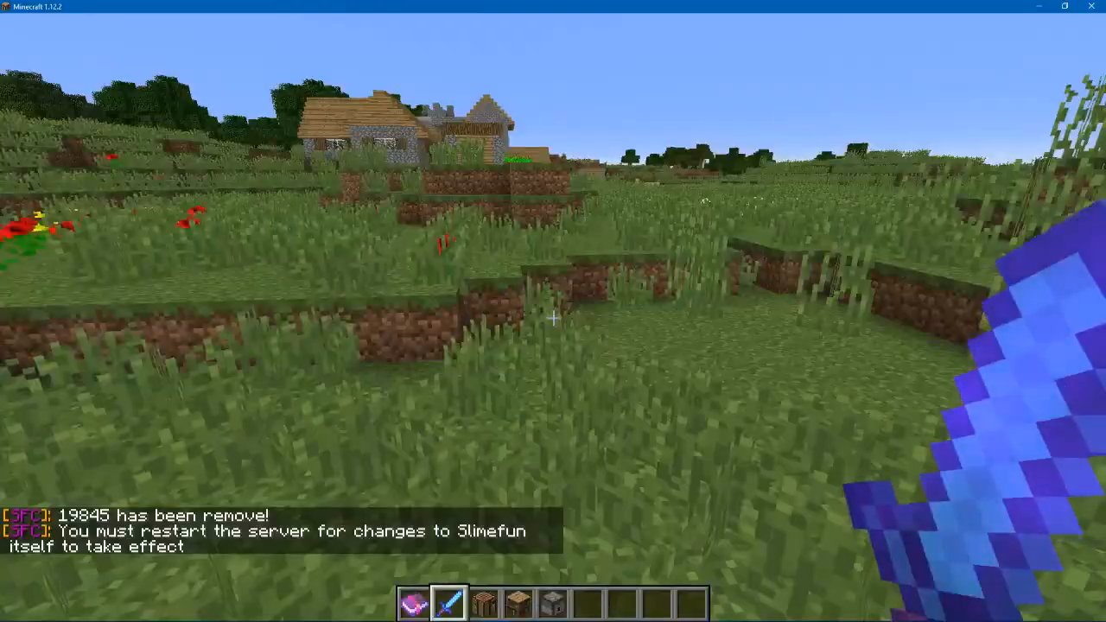